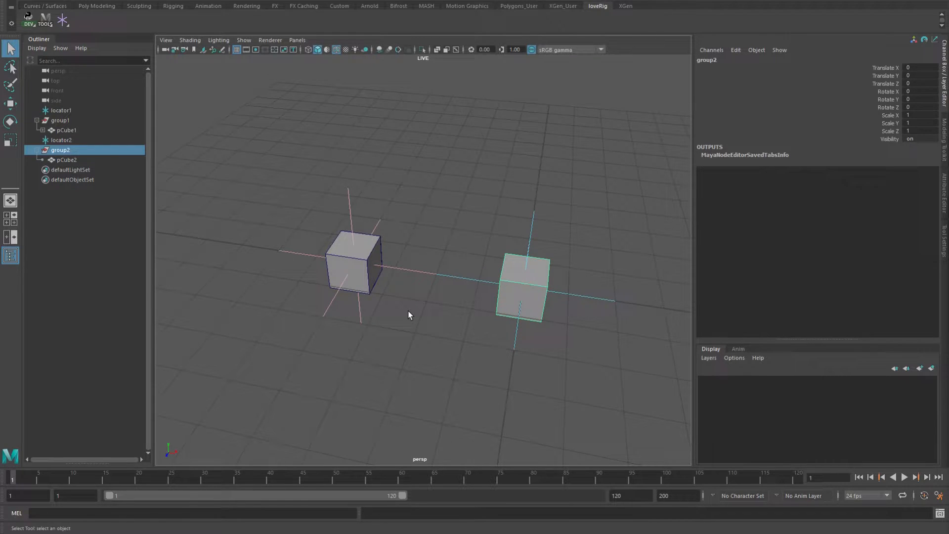
{"action": "mouse_move", "coordinate": [422, 284]}
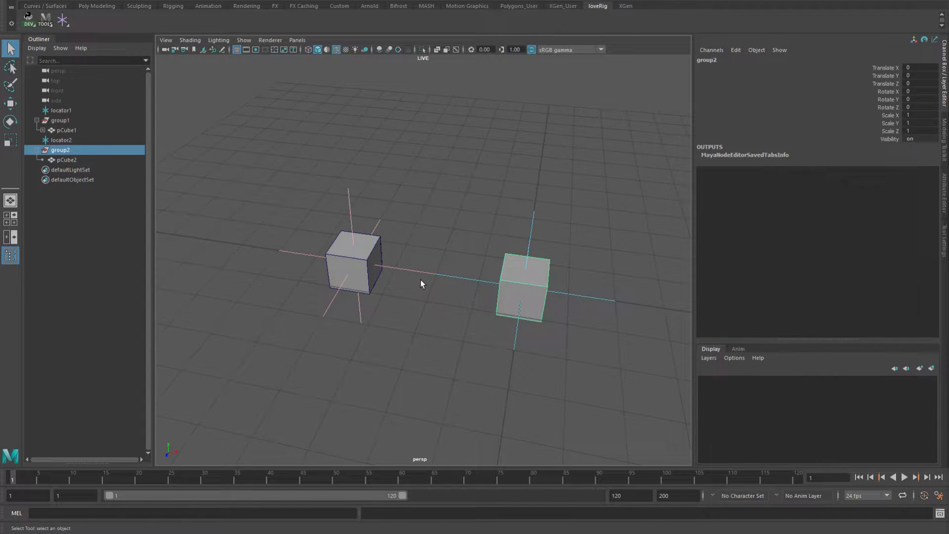
{"action": "mouse_move", "coordinate": [377, 260]}
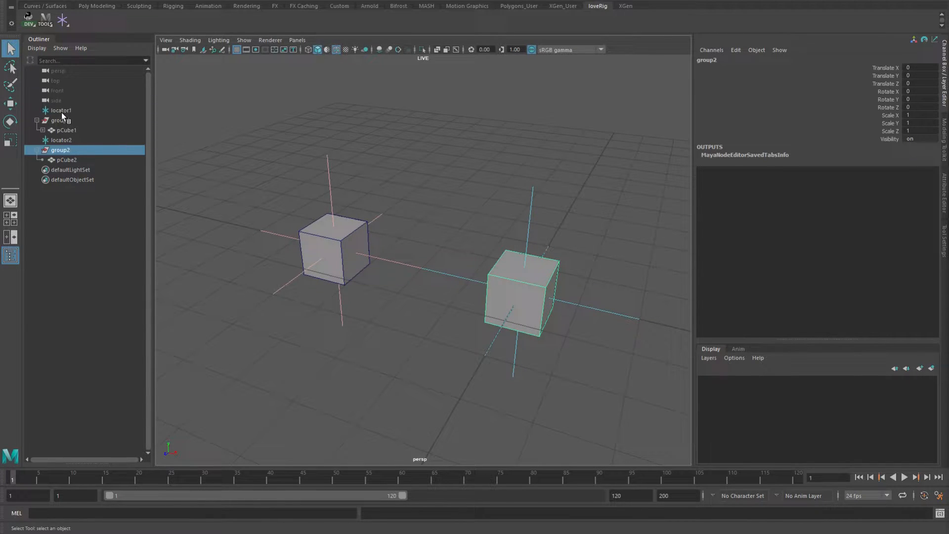
Select group1 and pCube1 in the Outliner and expand pCube1 to reveal its constraints.
{"action": "left_click", "coordinate": [60, 119]}
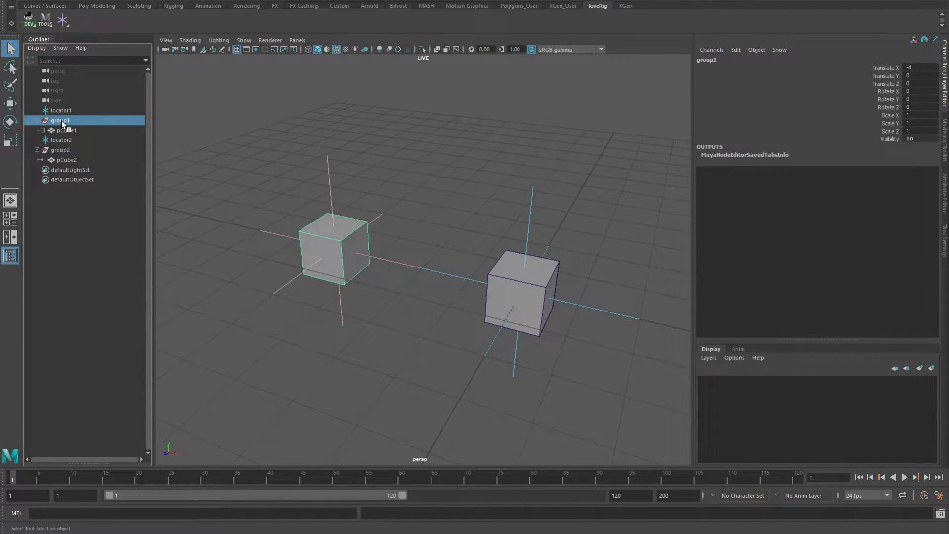
{"action": "left_click", "coordinate": [66, 129]}
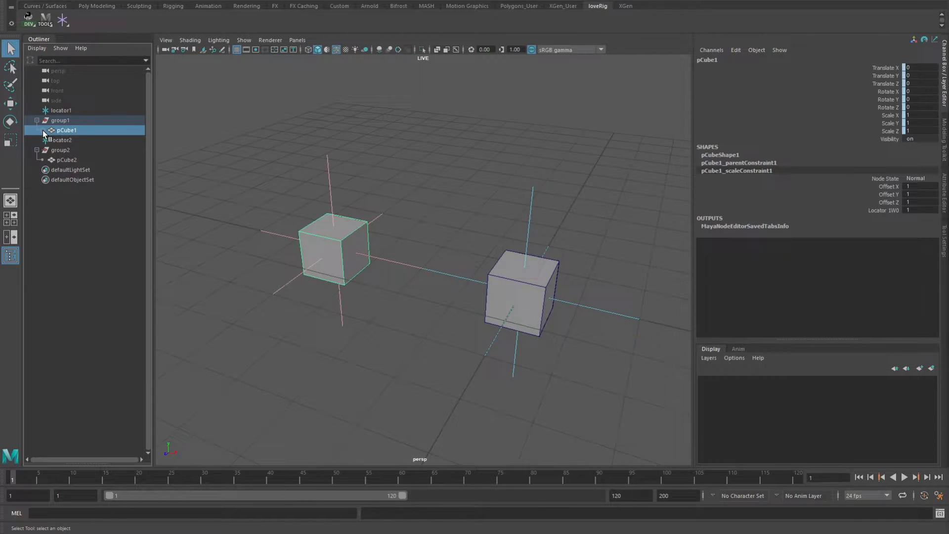
{"action": "left_click", "coordinate": [43, 130]}
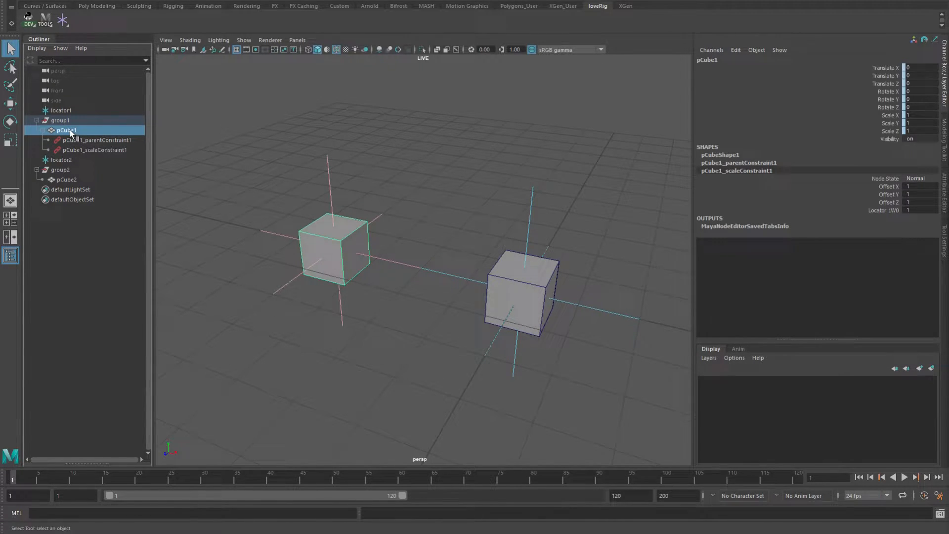
{"action": "mouse_move", "coordinate": [107, 158]}
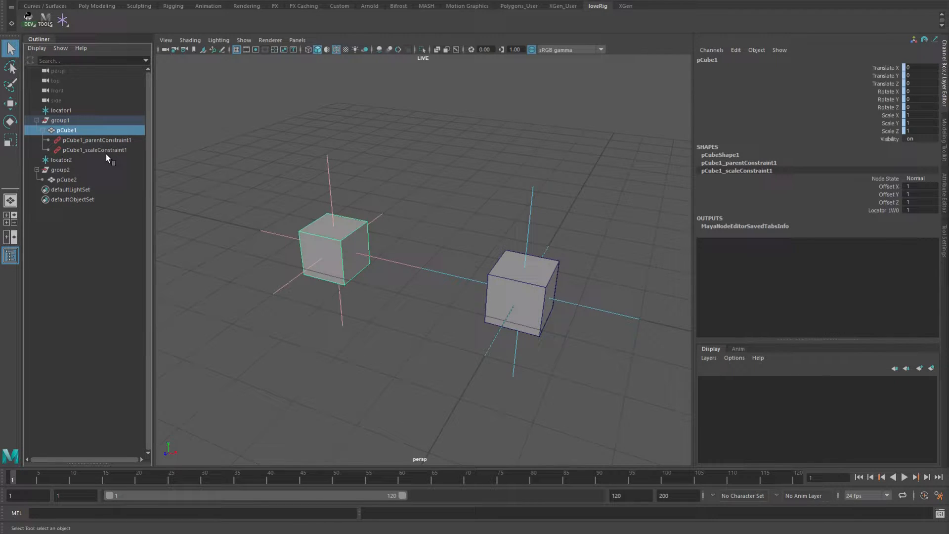
Move locator1 in the viewport to confirm pCube1 follows, then select locator2.
{"action": "left_click", "coordinate": [61, 109]}
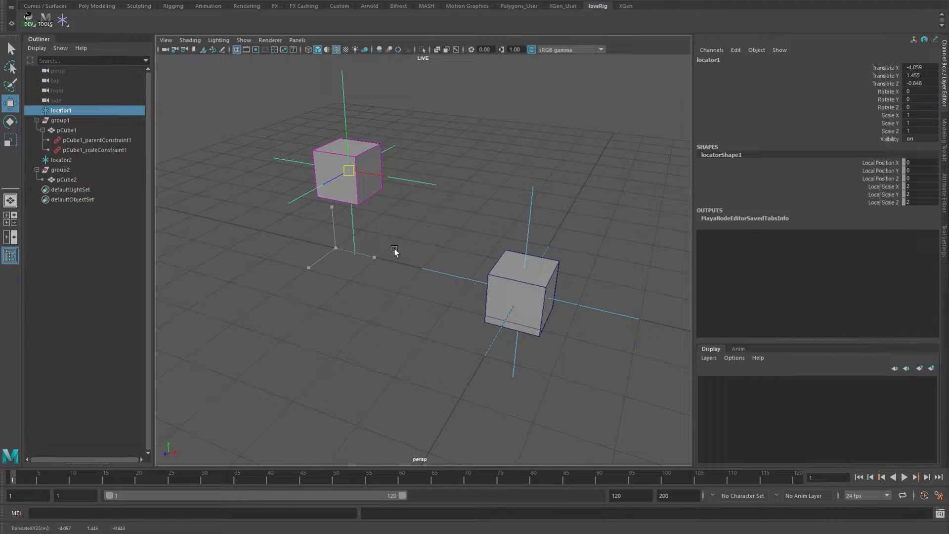
{"action": "left_click_drag", "start_coordinate": [348, 169], "coordinate": [327, 194]}
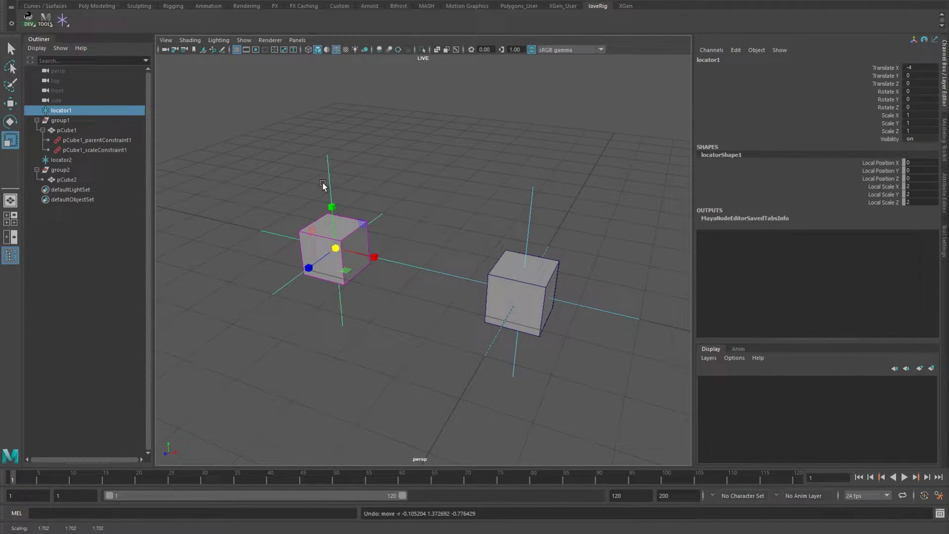
{"action": "left_click", "coordinate": [61, 159]}
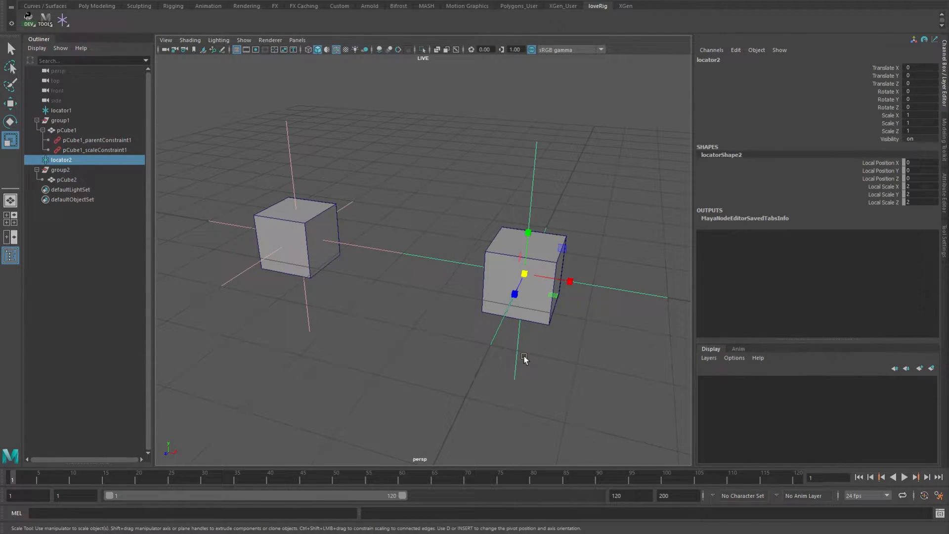
{"action": "mouse_move", "coordinate": [452, 246]}
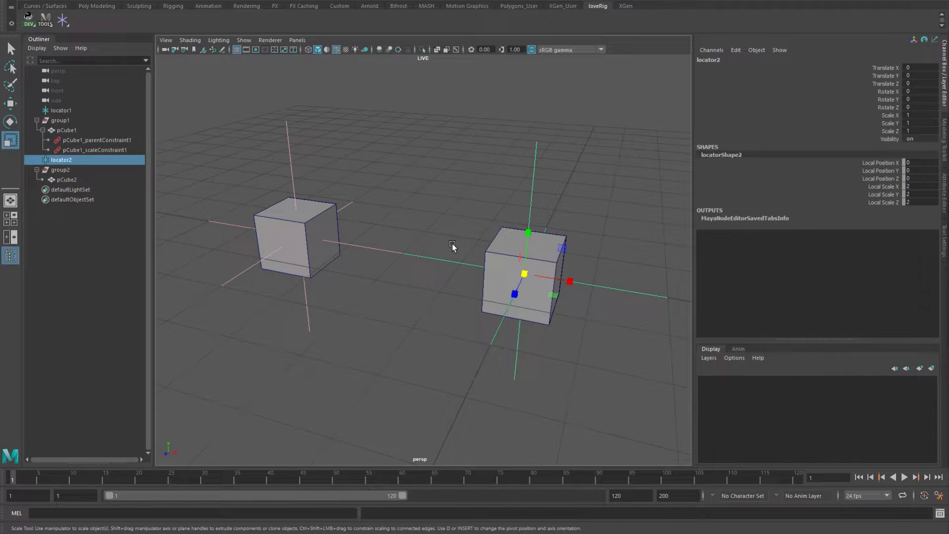
{"action": "mouse_move", "coordinate": [434, 225]}
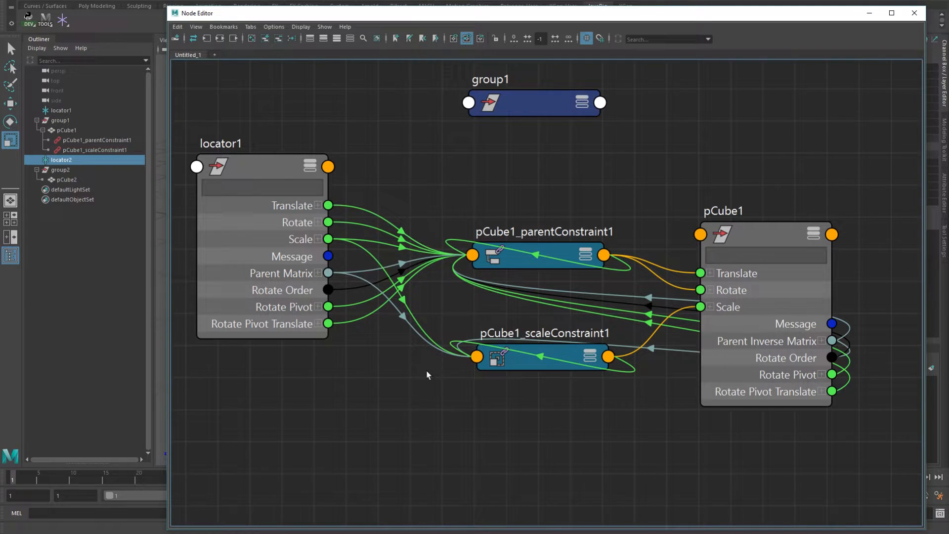
{"action": "mouse_move", "coordinate": [638, 250]}
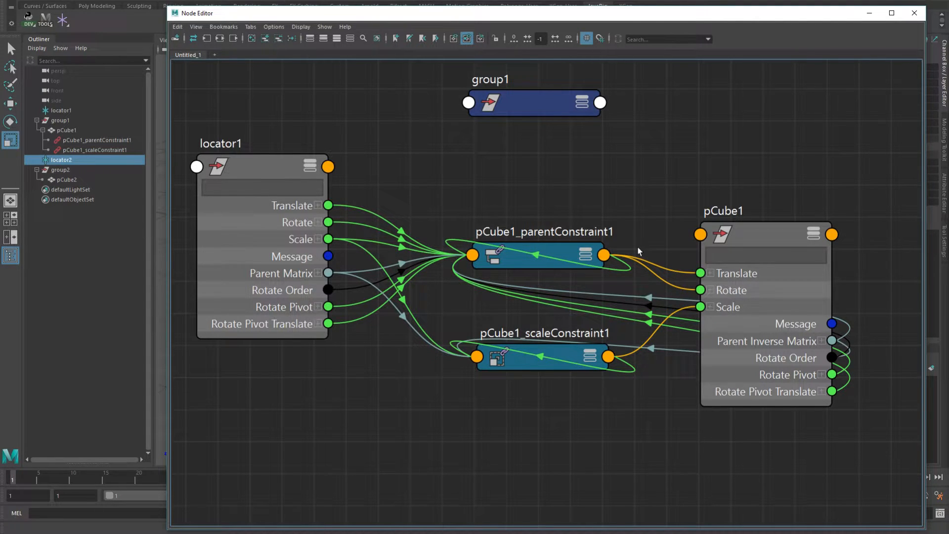
{"action": "mouse_move", "coordinate": [762, 184]}
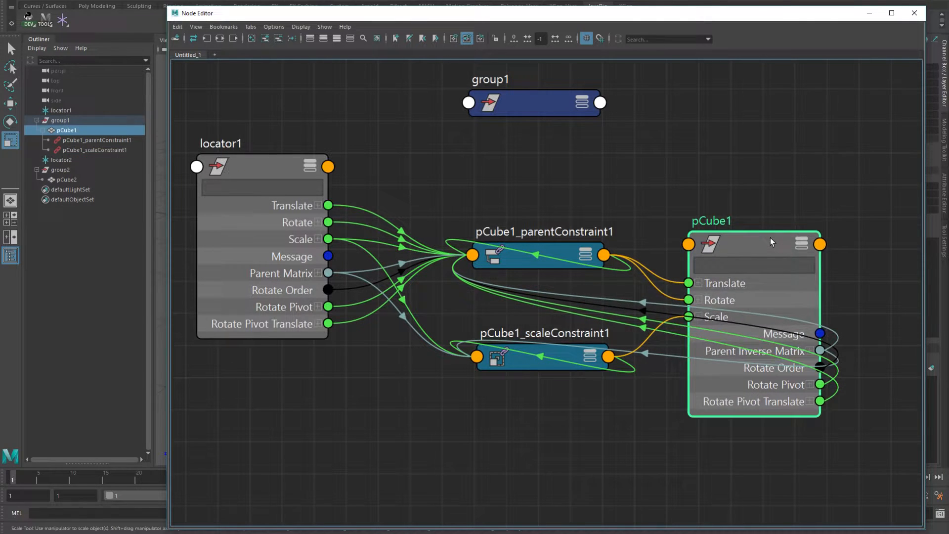
Reposition the pCube1 node in the Node Editor graph.
{"action": "left_click_drag", "start_coordinate": [769, 242], "coordinate": [769, 233]}
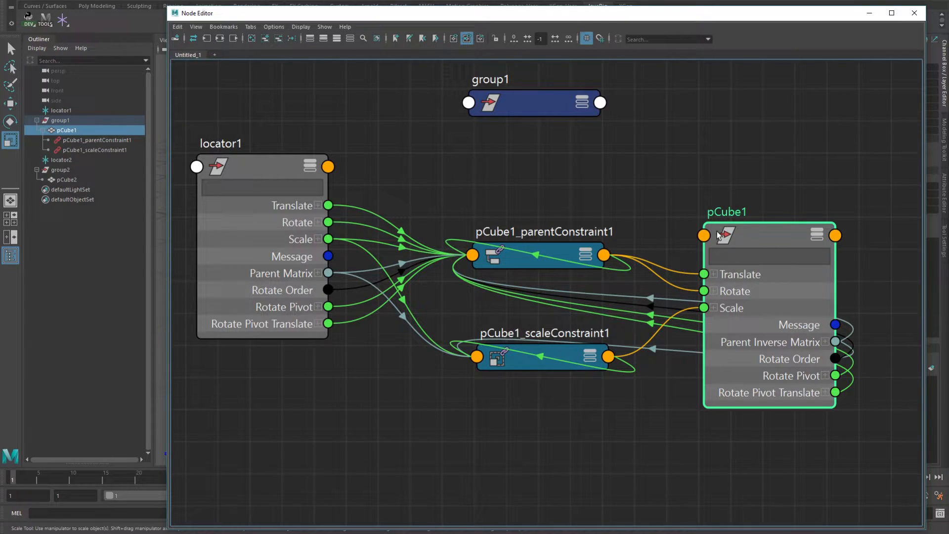
{"action": "mouse_move", "coordinate": [760, 236]}
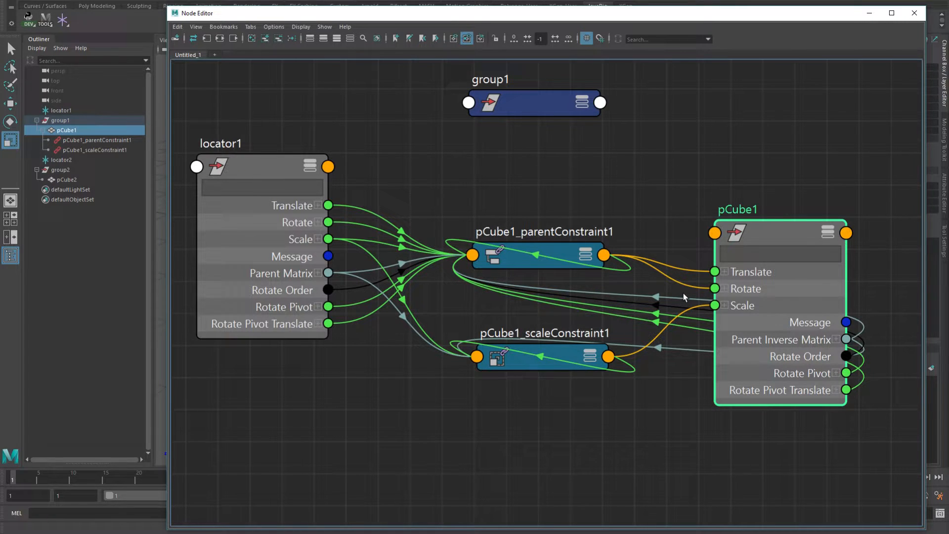
{"action": "mouse_move", "coordinate": [587, 14]}
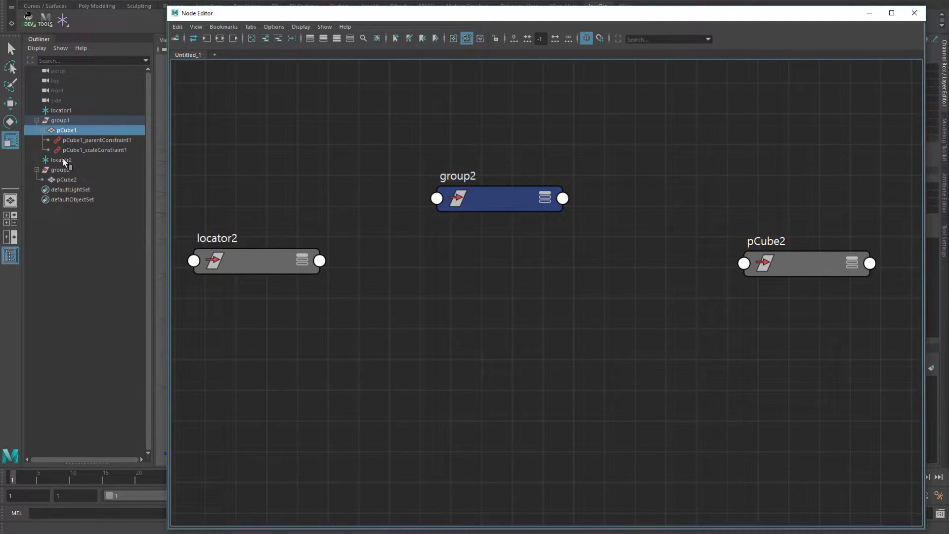
Graph locator2 and pCube2, then create a multMatrix node from the Tab search.
{"action": "left_click", "coordinate": [62, 160]}
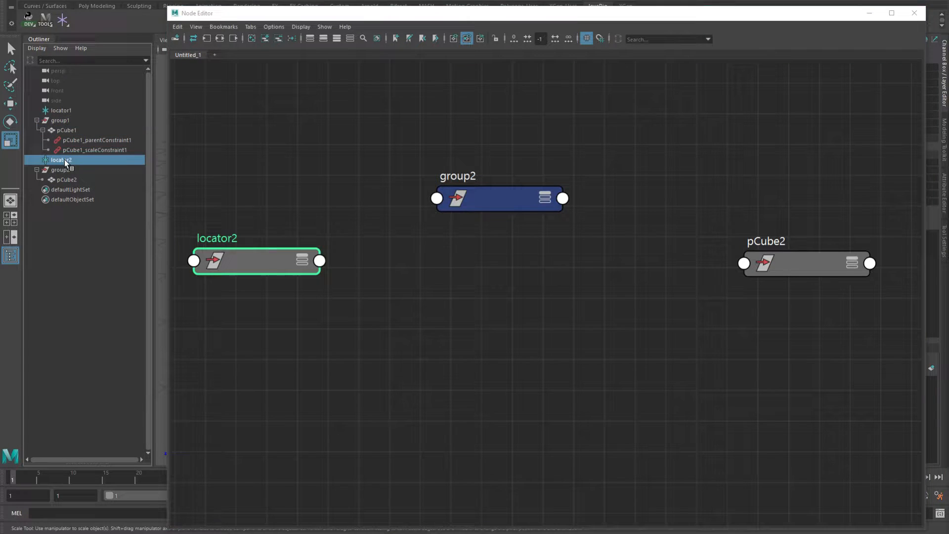
{"action": "left_click", "coordinate": [61, 169]}
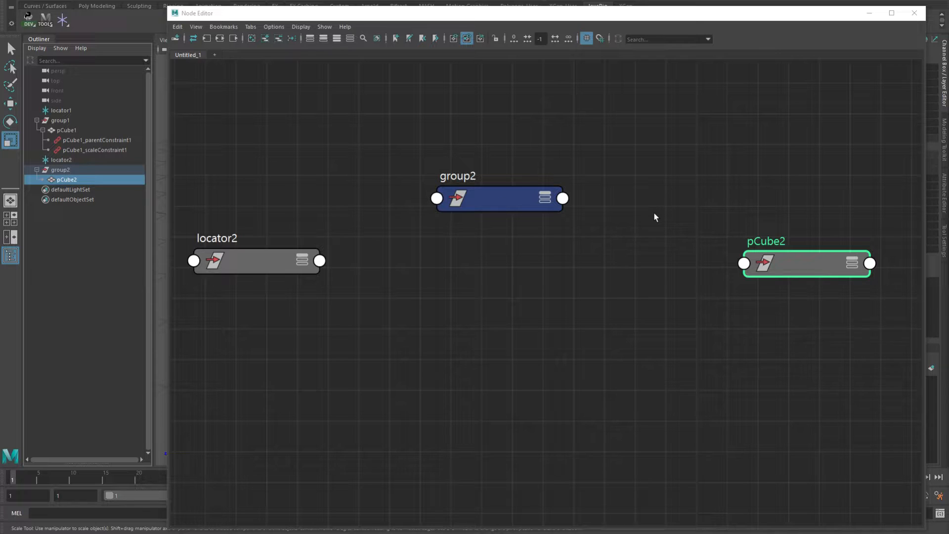
{"action": "mouse_move", "coordinate": [476, 313]}
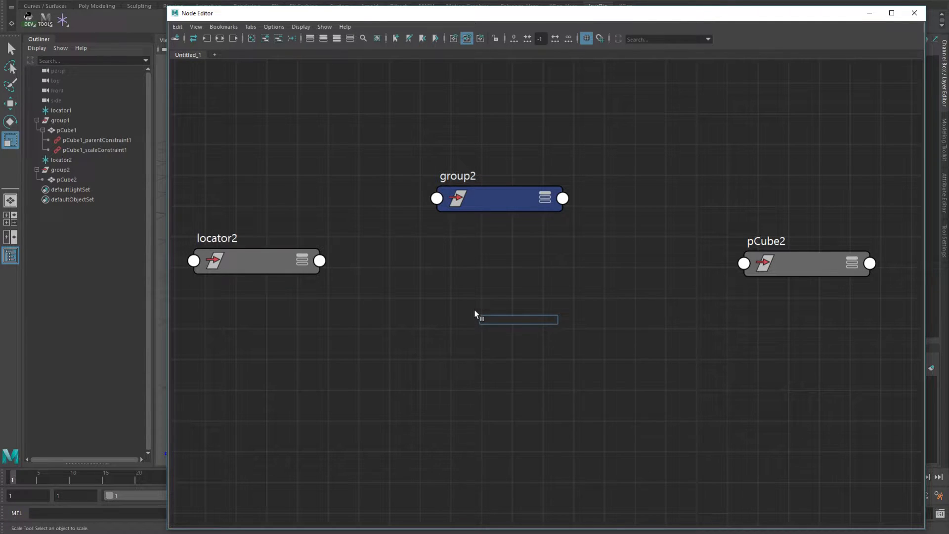
{"action": "type", "text": "mul"}
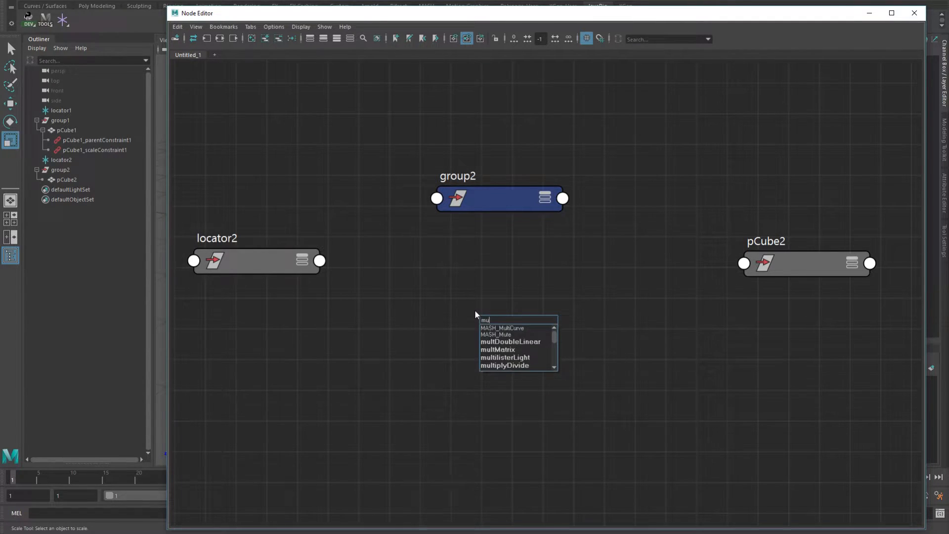
{"action": "key", "text": "Escape"}
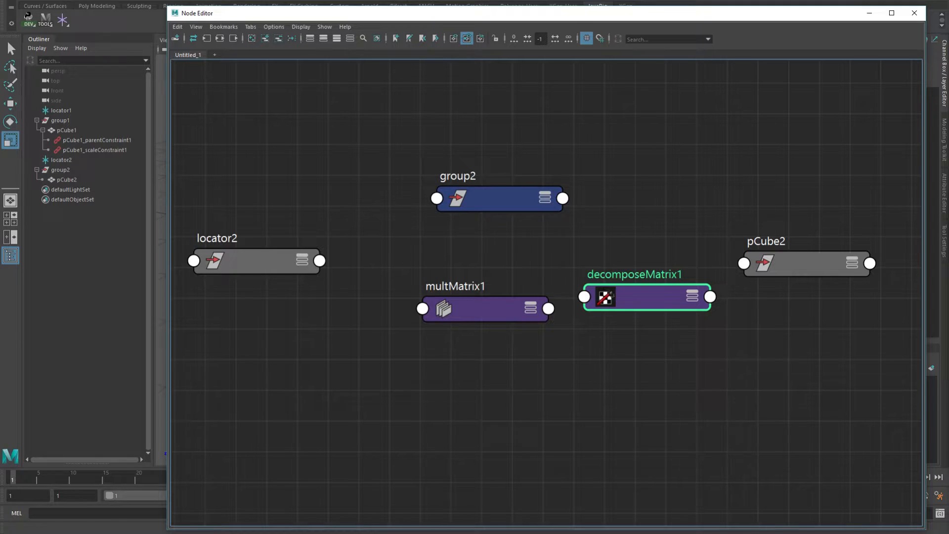
{"action": "left_click", "coordinate": [151, 3]}
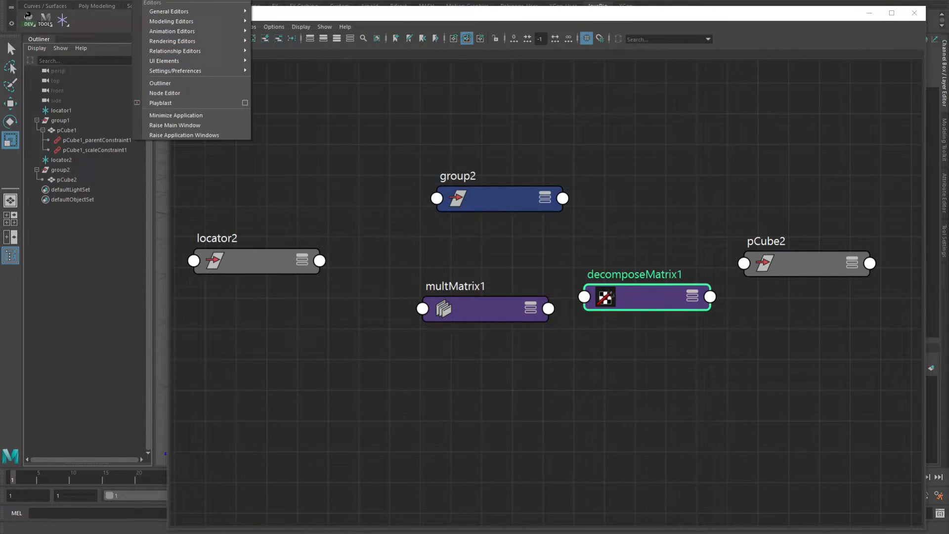
{"action": "left_click", "coordinate": [165, 93]}
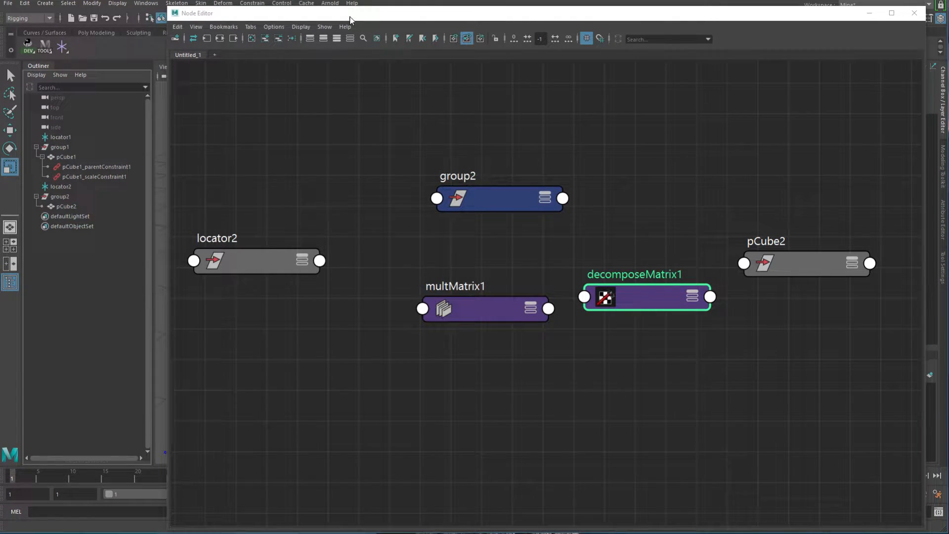
{"action": "left_click", "coordinate": [147, 3]}
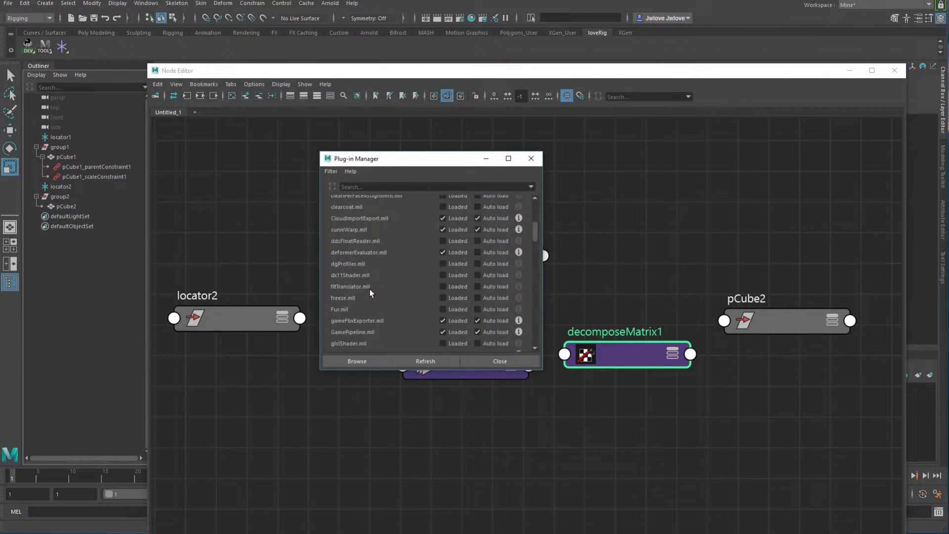
{"action": "scroll", "scroll_direction": "down", "scroll_amount": 3}
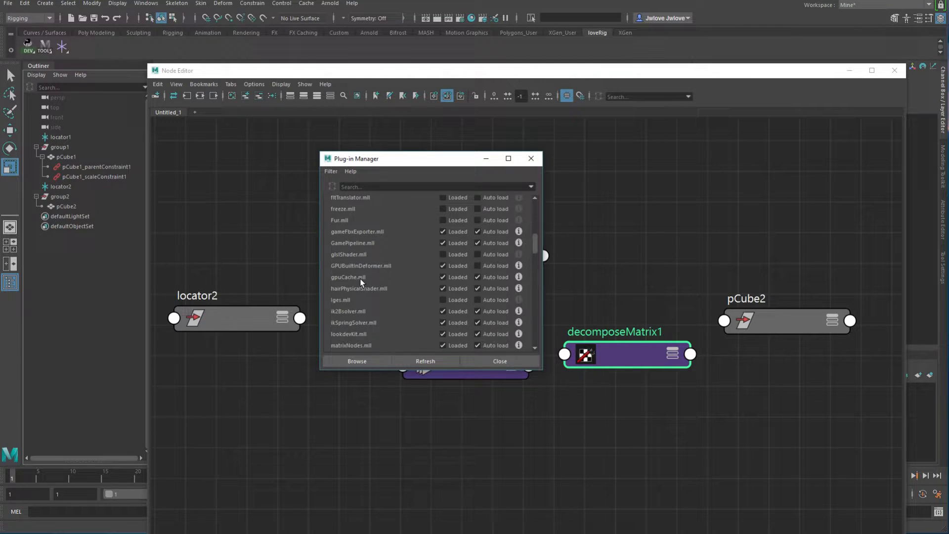
{"action": "scroll", "scroll_direction": "down", "scroll_amount": 3}
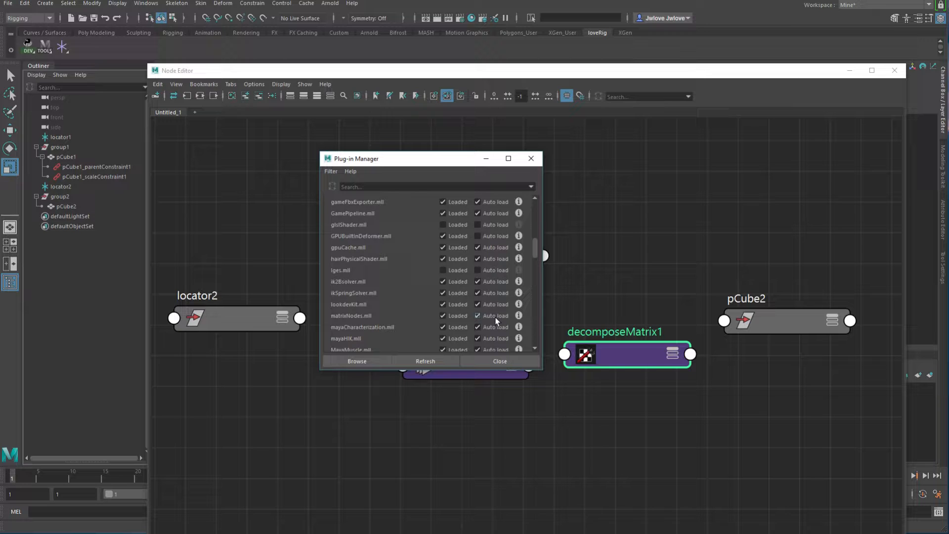
{"action": "left_click", "coordinate": [499, 361]}
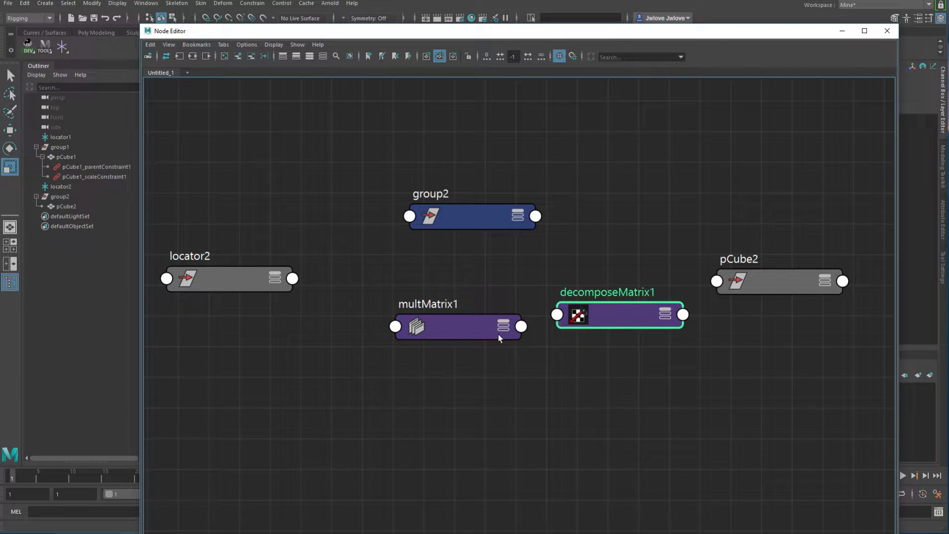
Expand multMatrix1 and decomposeMatrix1 and connect Matrix Sum into Input Matrix.
{"action": "left_click", "coordinate": [504, 328]}
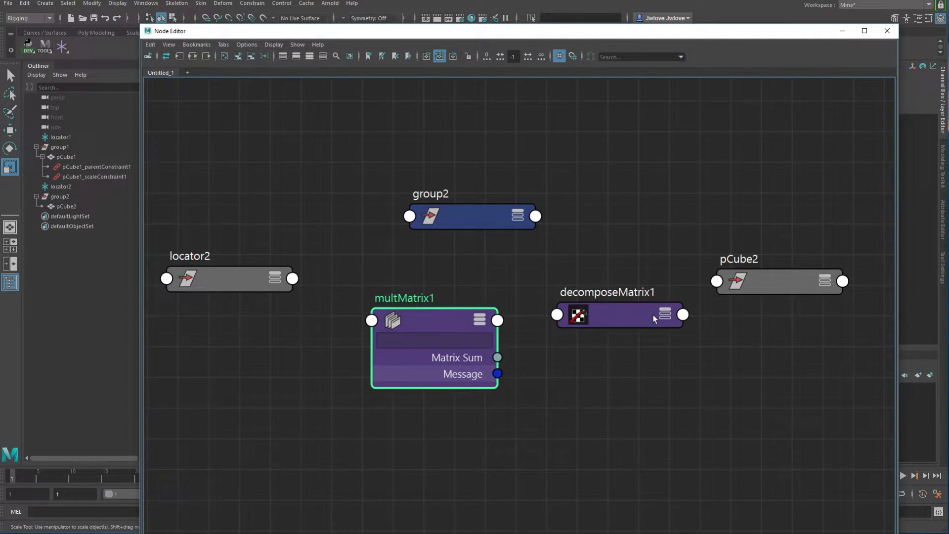
{"action": "left_click", "coordinate": [665, 315]}
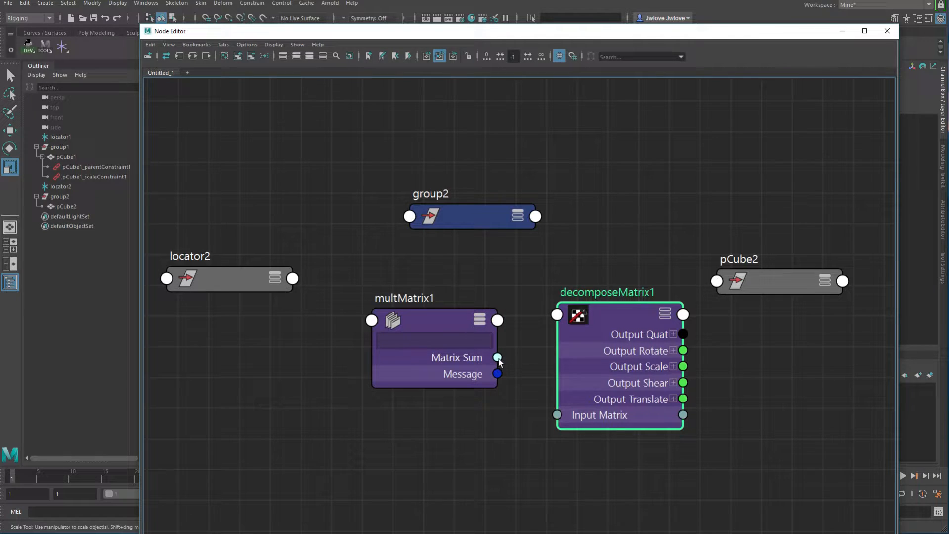
{"action": "left_click_drag", "start_coordinate": [497, 357], "coordinate": [557, 415]}
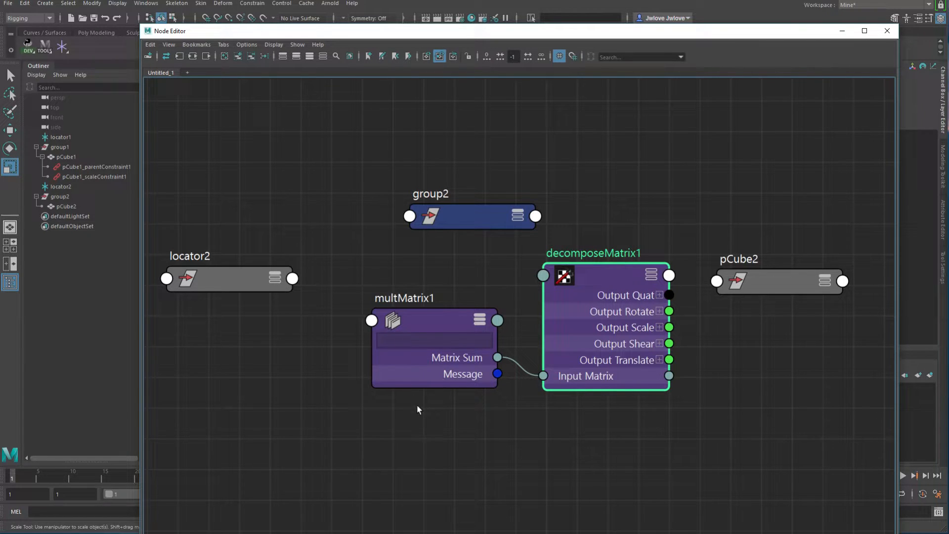
{"action": "mouse_move", "coordinate": [273, 281]}
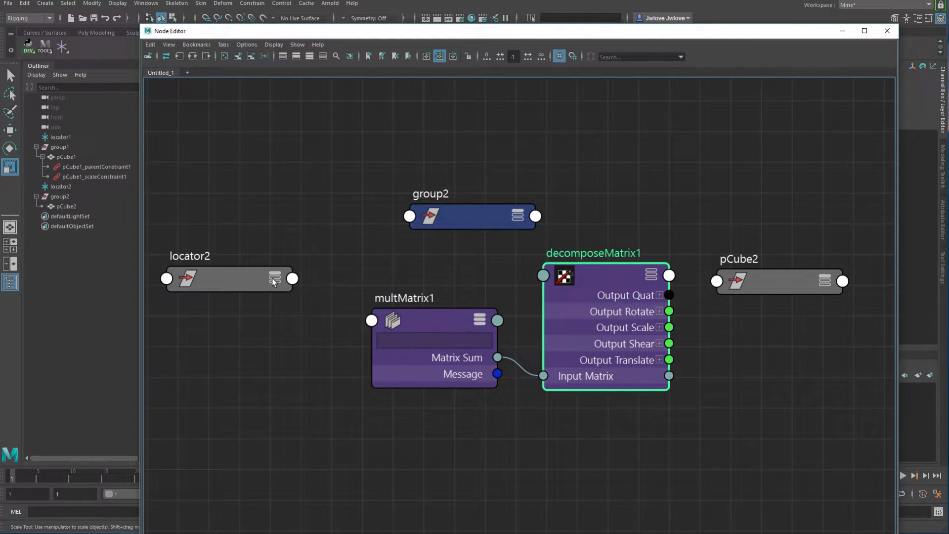
Expand locator2 until every attribute is shown.
{"action": "left_click", "coordinate": [274, 279]}
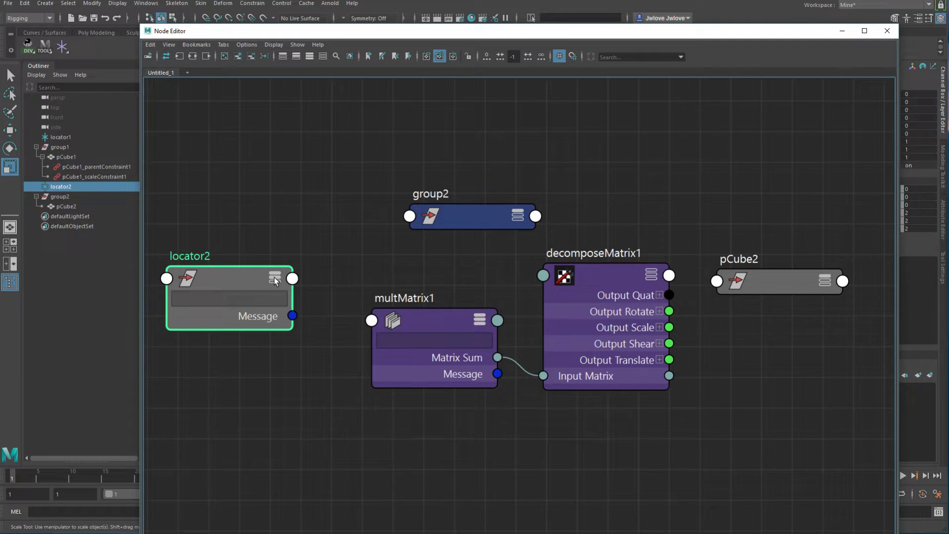
{"action": "left_click", "coordinate": [275, 278]}
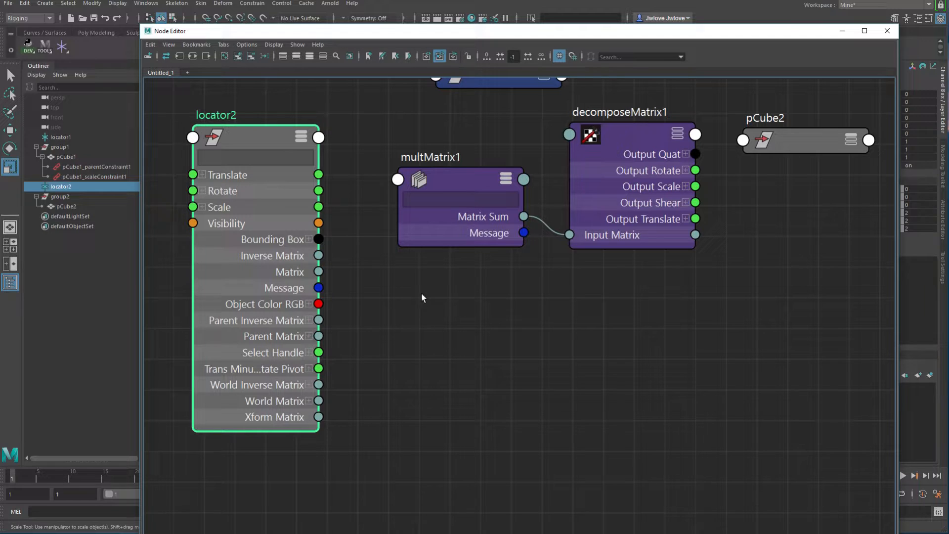
{"action": "mouse_move", "coordinate": [303, 409]}
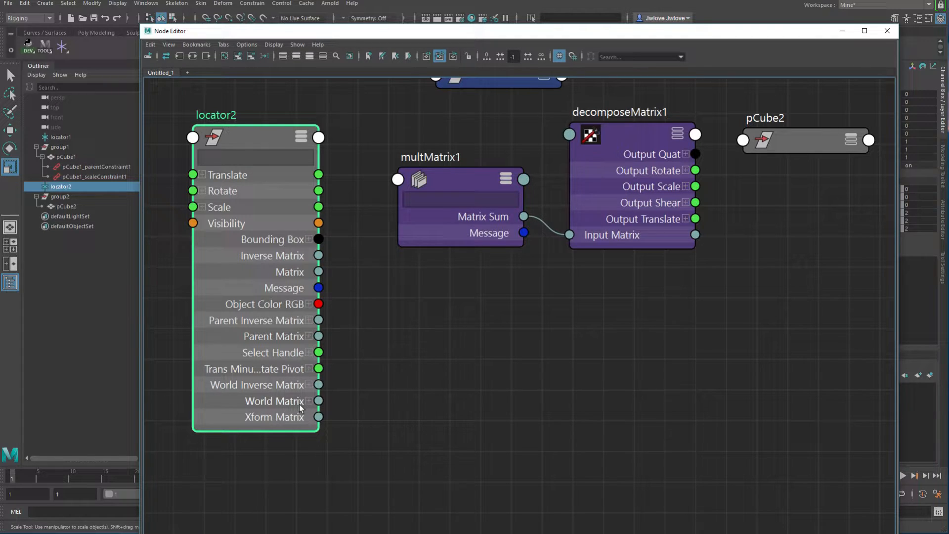
{"action": "mouse_move", "coordinate": [445, 354]}
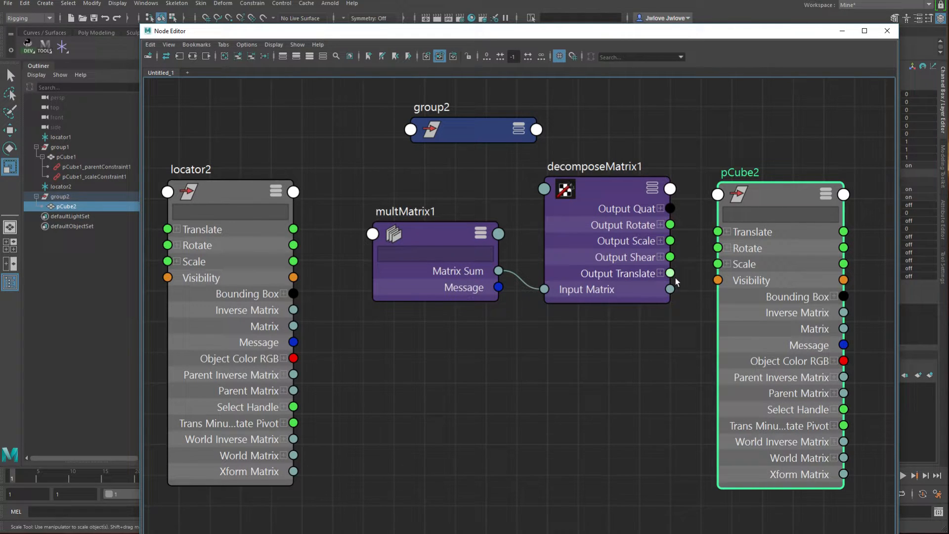
Wire decomposeMatrix1 outputs into pCube2's transforms and locator2 World Matrix[0] into multMatrix1 Matrix In[0].
{"action": "left_click_drag", "start_coordinate": [670, 241], "coordinate": [718, 232]}
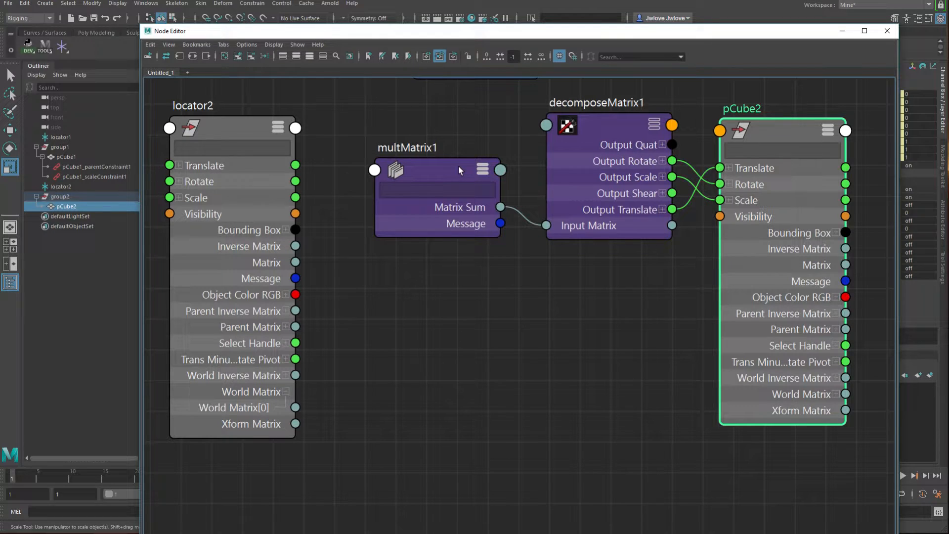
{"action": "right_click", "coordinate": [459, 169]}
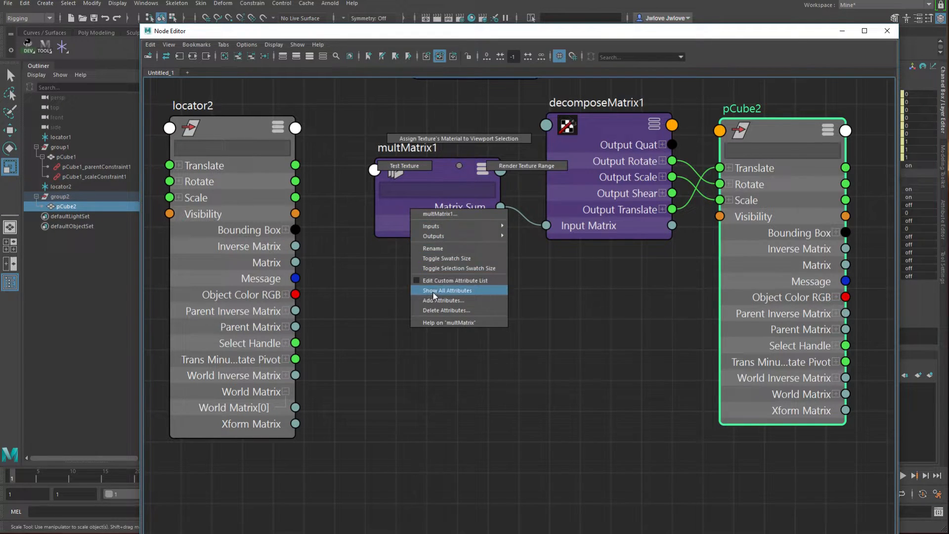
{"action": "left_click", "coordinate": [447, 289]}
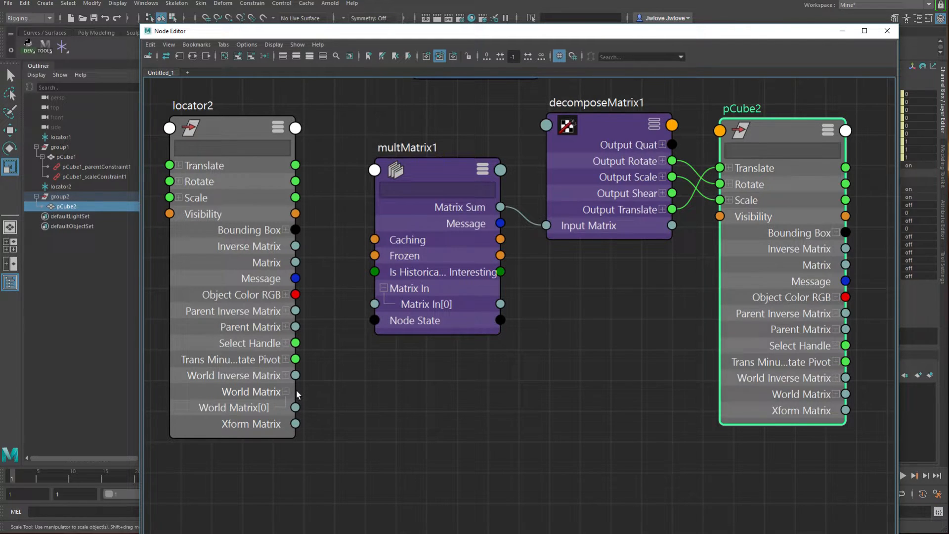
{"action": "left_click_drag", "start_coordinate": [295, 406], "coordinate": [376, 320]}
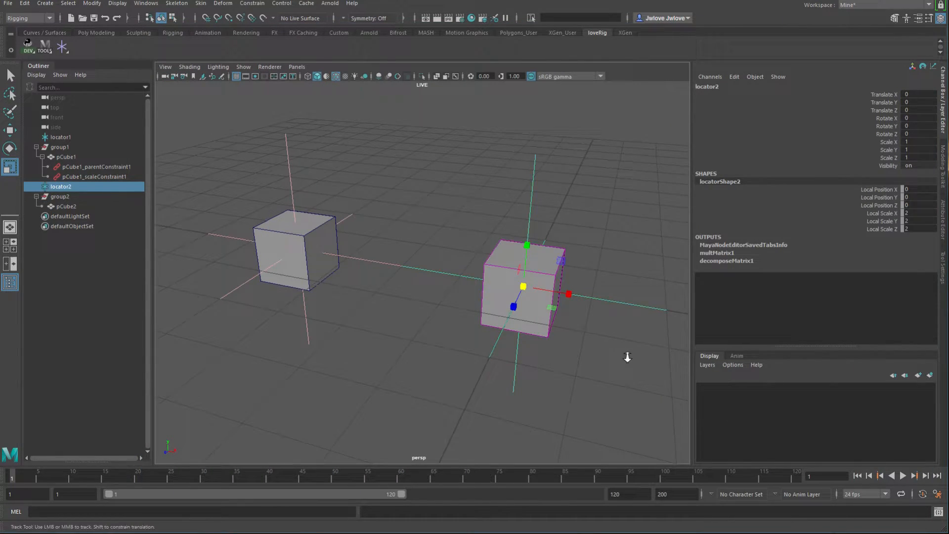
{"action": "left_click_drag", "start_coordinate": [524, 288], "coordinate": [516, 232]}
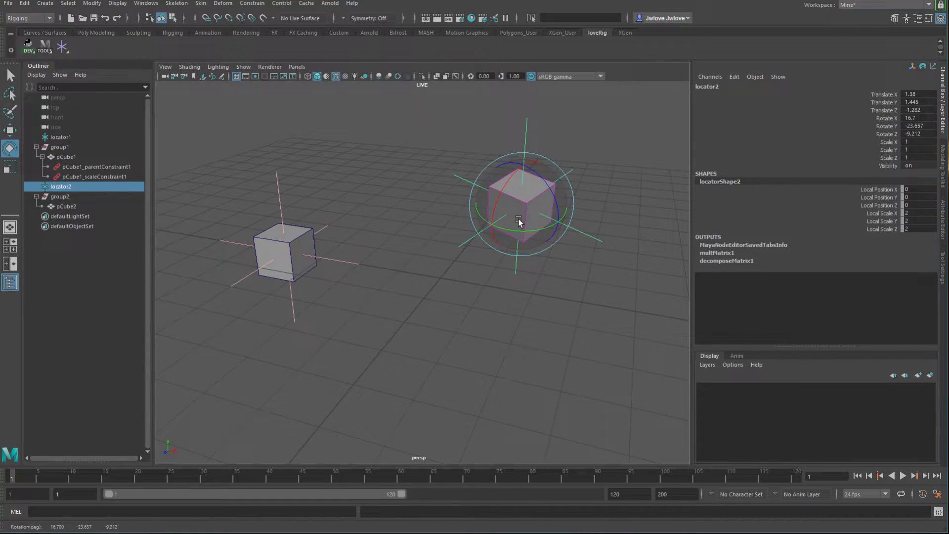
{"action": "left_click_drag", "start_coordinate": [518, 218], "coordinate": [614, 306]}
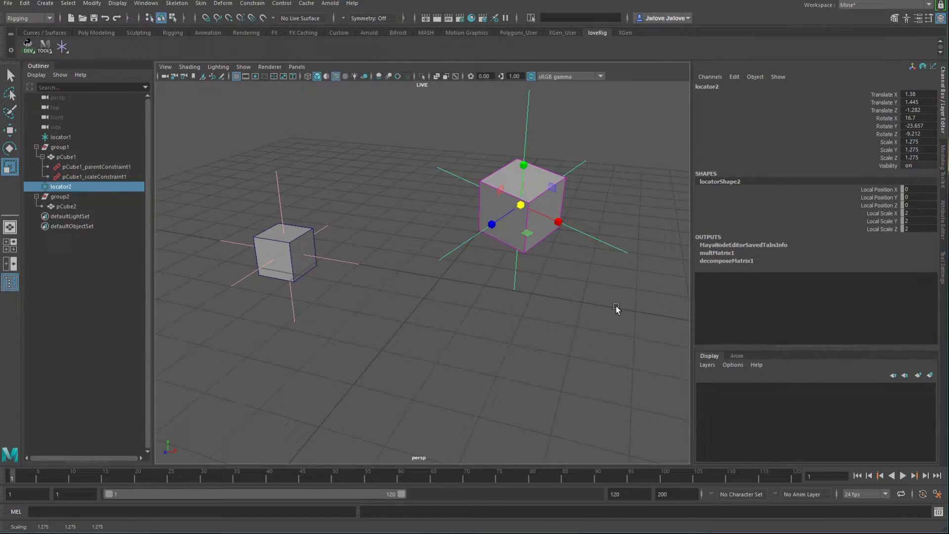
{"action": "key", "text": "ctrl+z"}
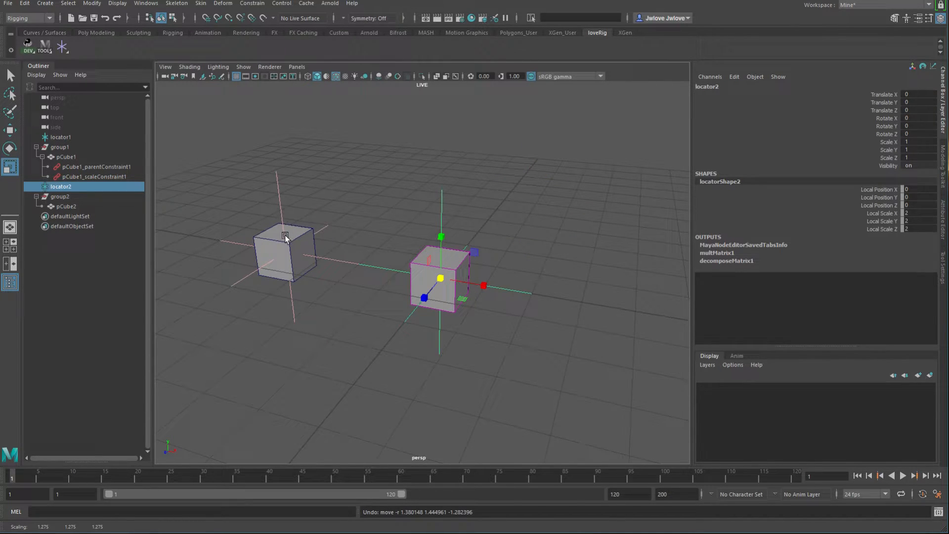
{"action": "mouse_move", "coordinate": [283, 223]}
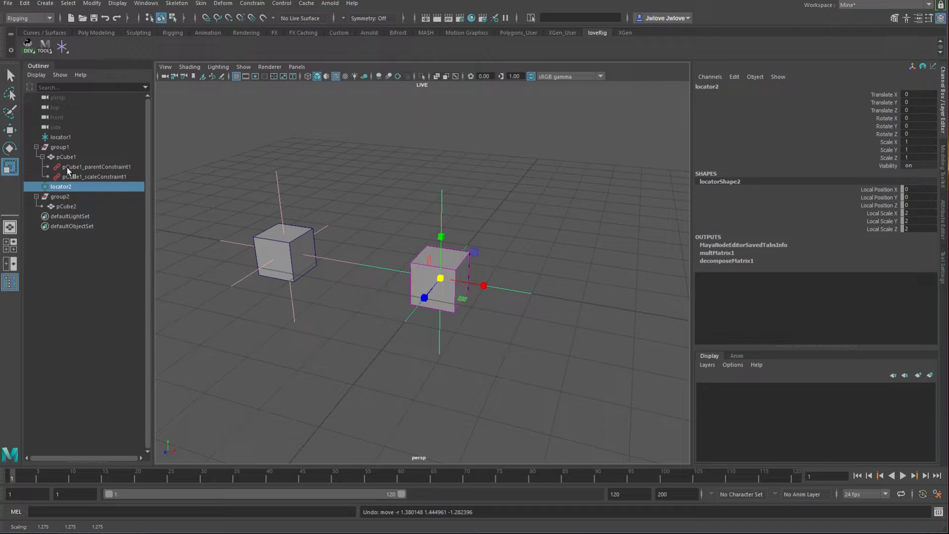
{"action": "mouse_move", "coordinate": [72, 228]}
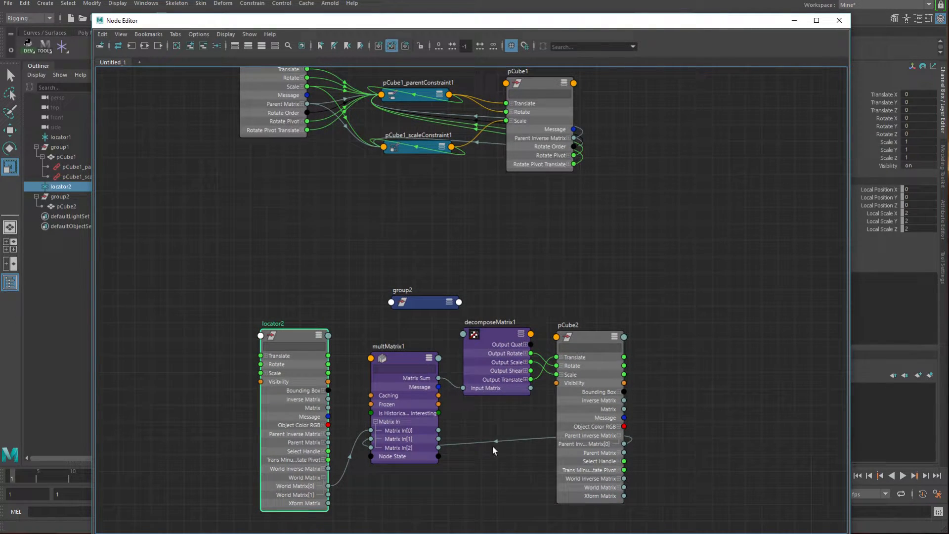
{"action": "mouse_move", "coordinate": [597, 338]}
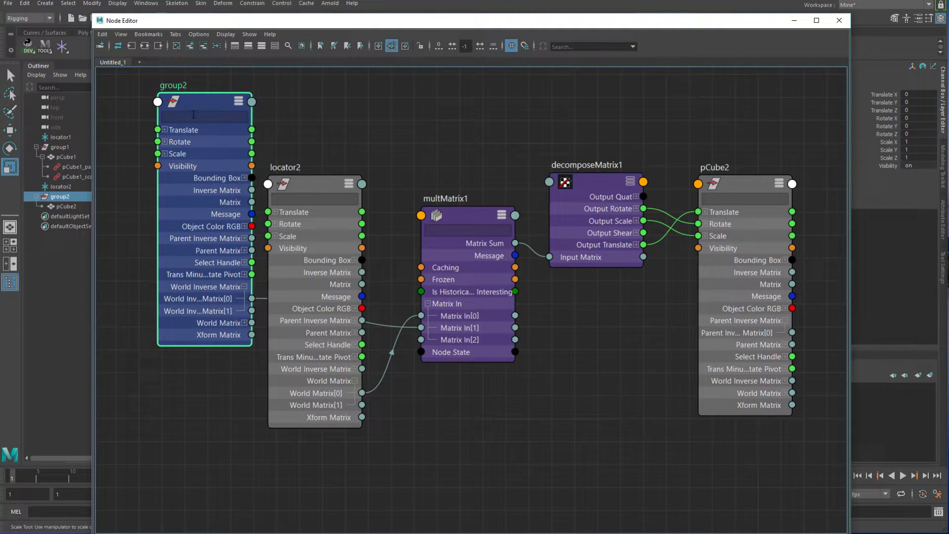
Rotate group2 in the 3D scene to test the matrix chain.
{"action": "left_click_drag", "start_coordinate": [206, 100], "coordinate": [186, 100]}
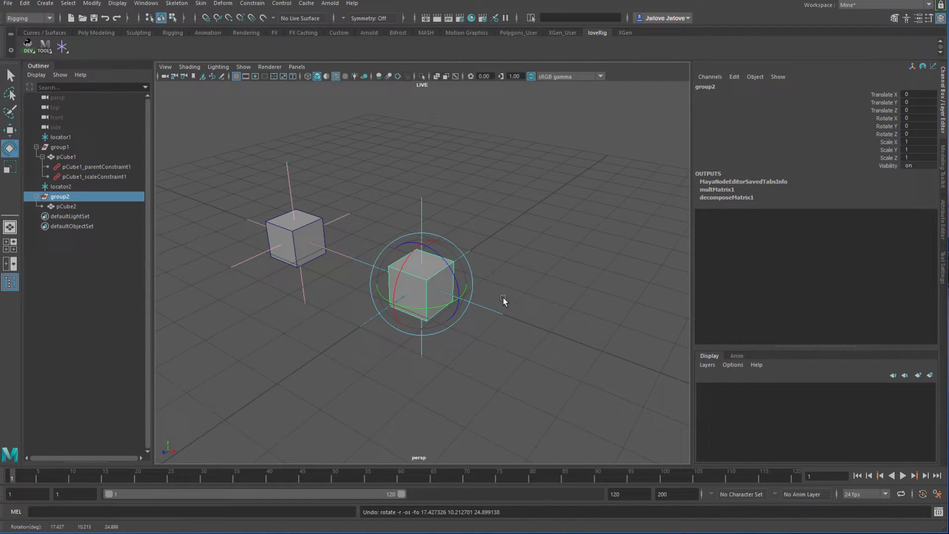
Select locator2 in the Outliner.
{"action": "left_click", "coordinate": [60, 187]}
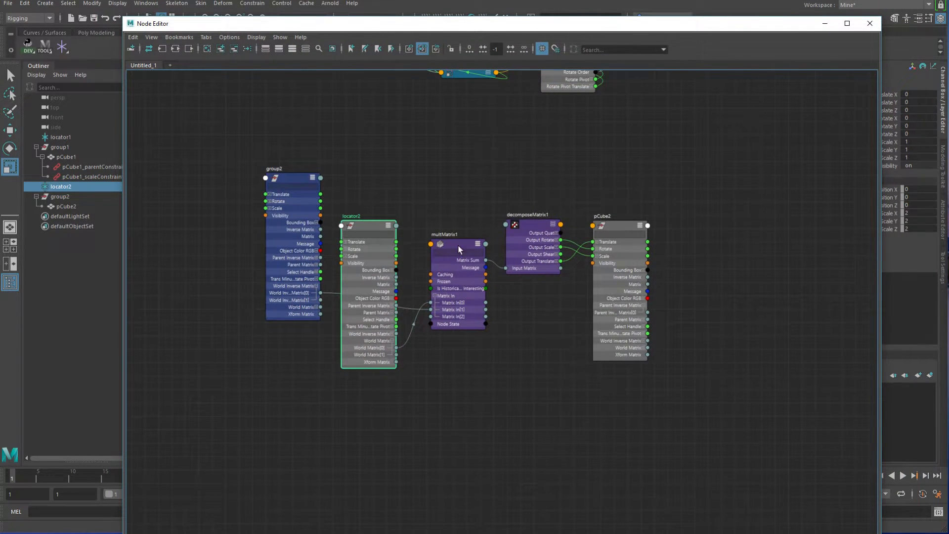
Zoom into the multMatrix1-pCube2 connections, select pCube2, and close the Node Editor.
{"action": "left_click_drag", "start_coordinate": [351, 217], "coordinate": [357, 126]}
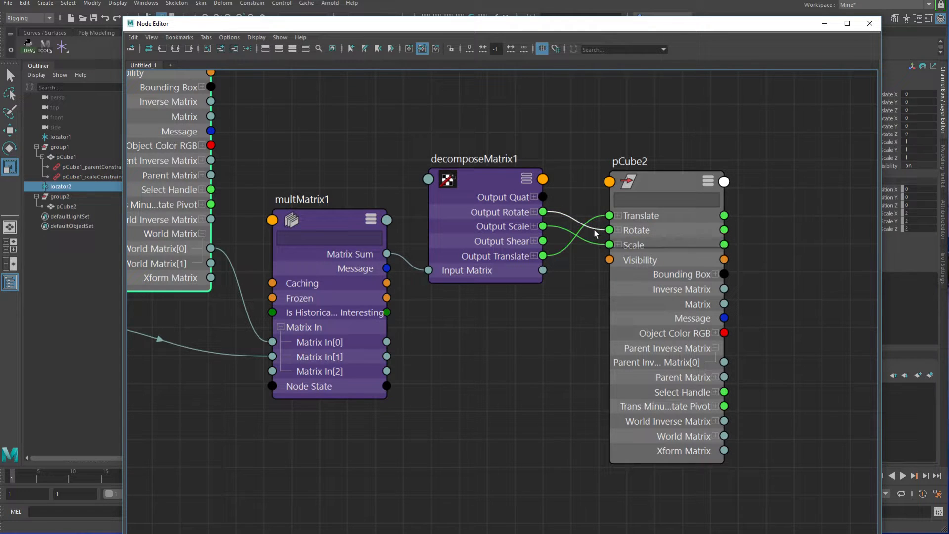
{"action": "left_click", "coordinate": [647, 153]}
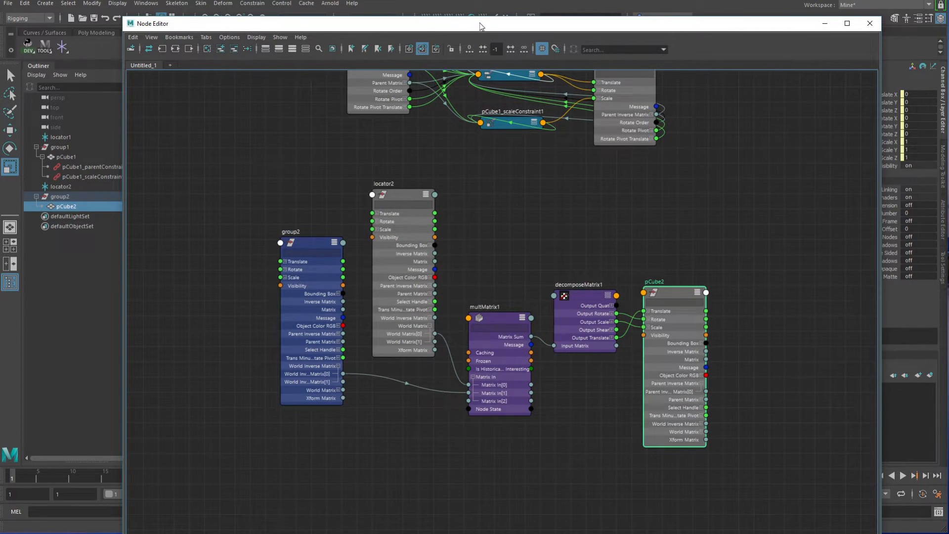
{"action": "left_click", "coordinate": [870, 23]}
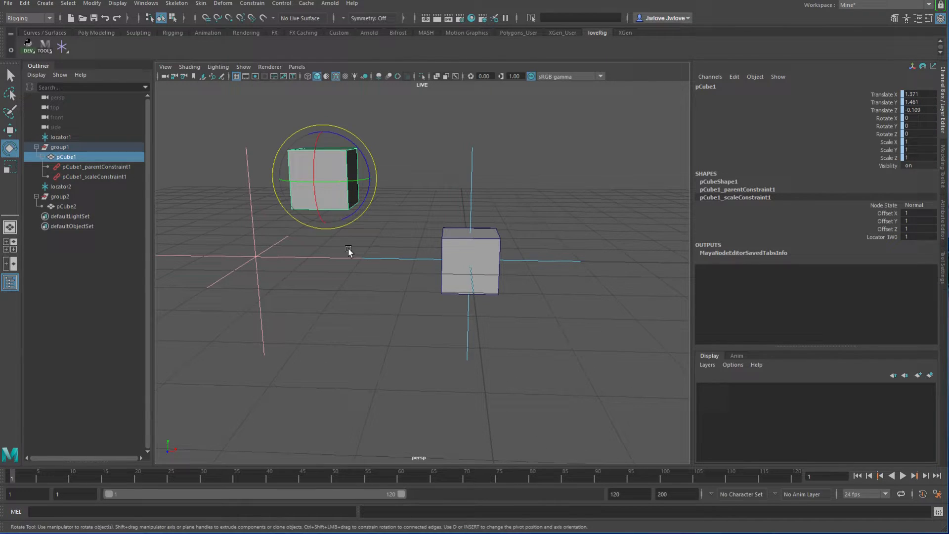
Rotate pCube1 in the viewport for comparison.
{"action": "left_click_drag", "start_coordinate": [348, 251], "coordinate": [291, 245]}
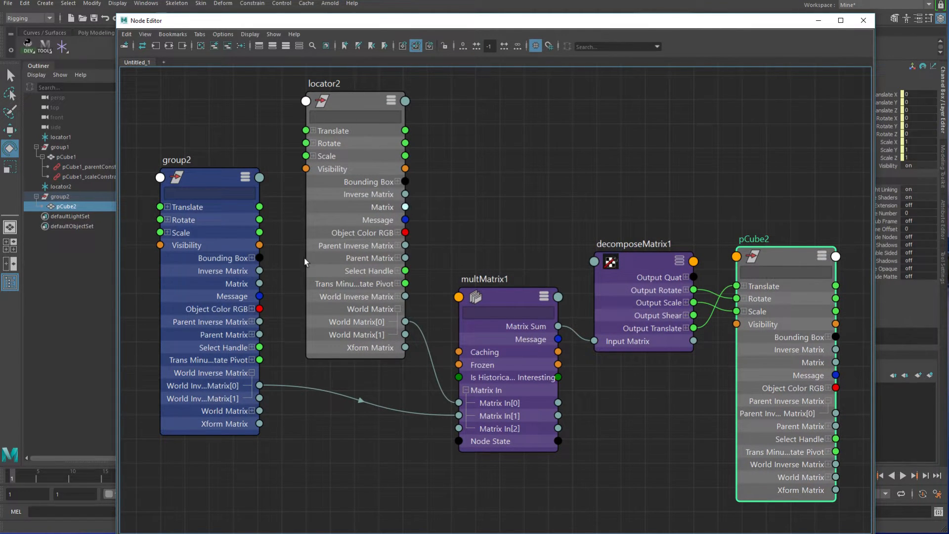
{"action": "mouse_move", "coordinate": [395, 320]}
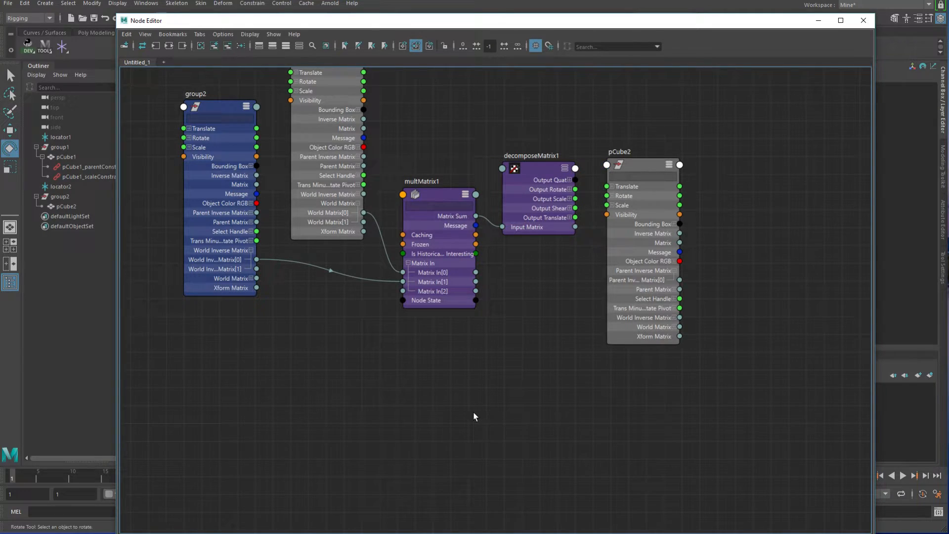
Start typing multMatrix in the Tab node-creation search.
{"action": "type", "text": "m"}
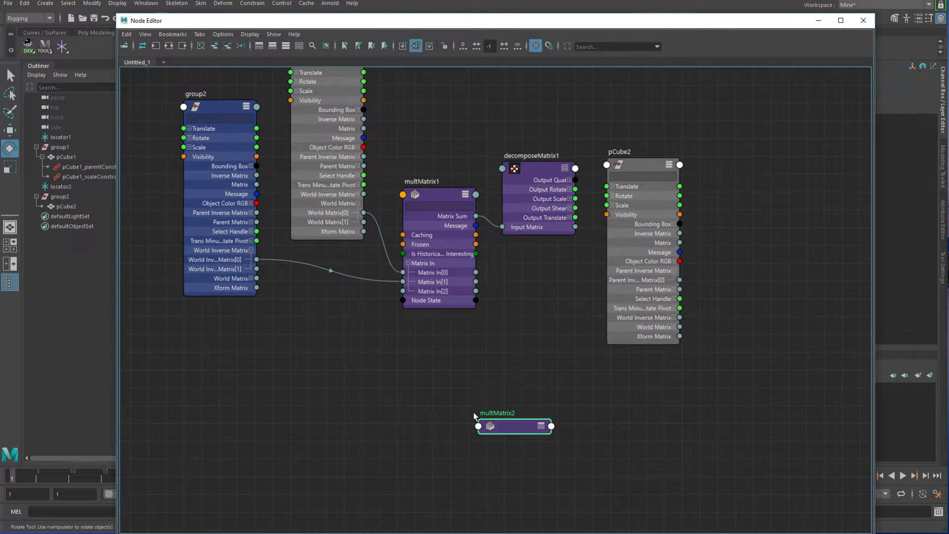
Place multMatrix2, rotate pCube2 by hand to a new orientation and clear the selection.
{"action": "left_click_drag", "start_coordinate": [514, 425], "coordinate": [501, 397]}
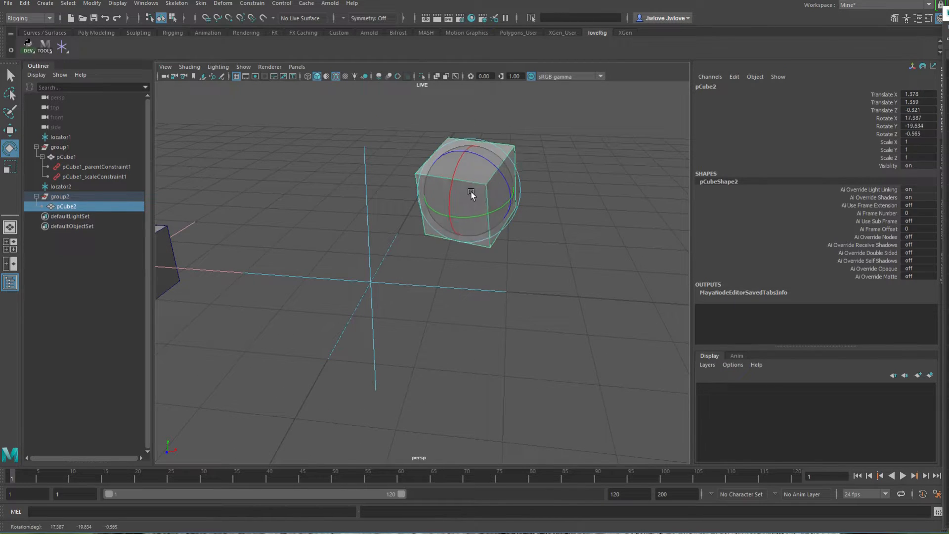
{"action": "left_click_drag", "start_coordinate": [473, 195], "coordinate": [417, 360]}
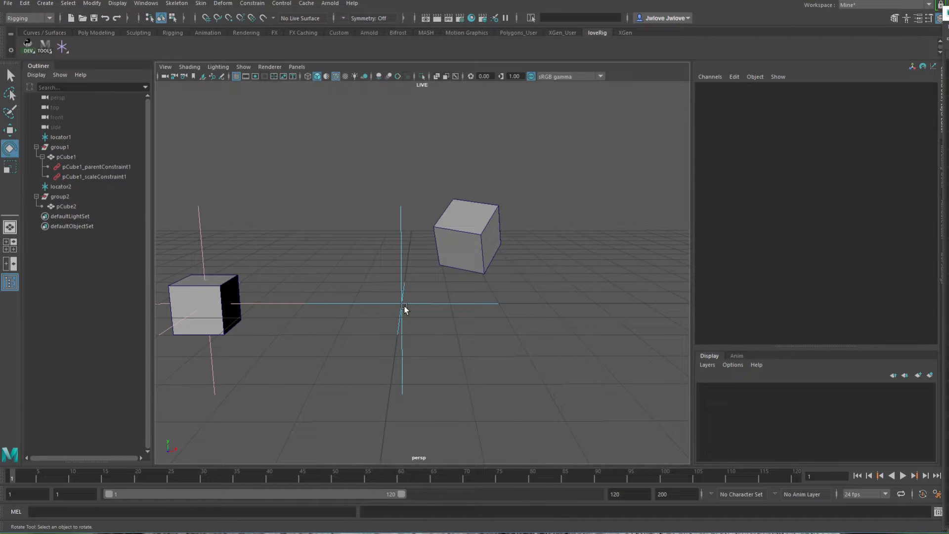
{"action": "left_click", "coordinate": [60, 187]}
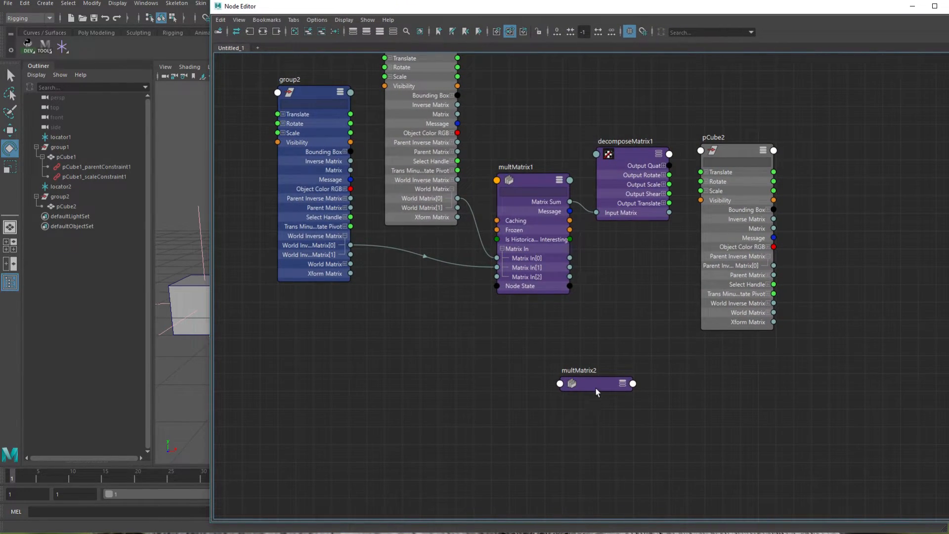
Cycle multMatrix2's attribute display to connected-only and select group2 for the Offset Attr.
{"action": "left_click", "coordinate": [622, 383]}
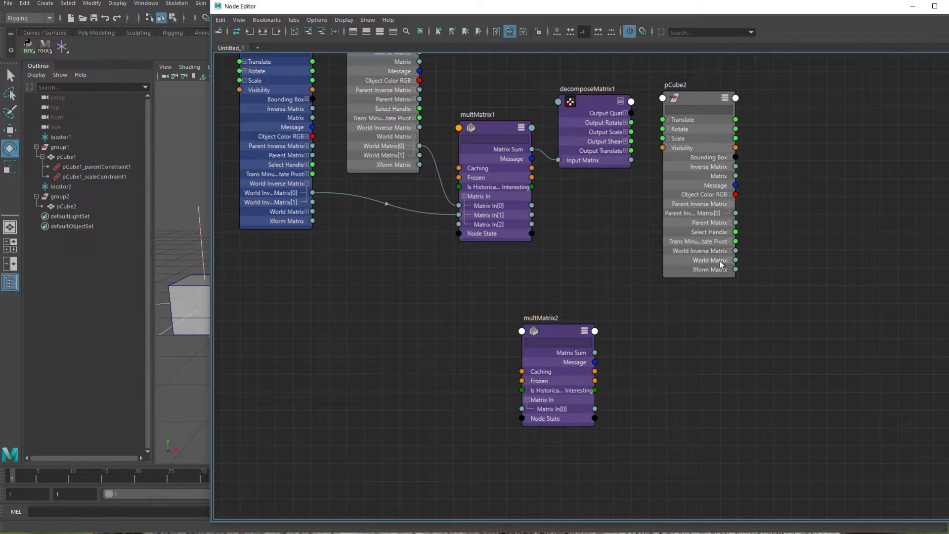
{"action": "mouse_move", "coordinate": [710, 260]}
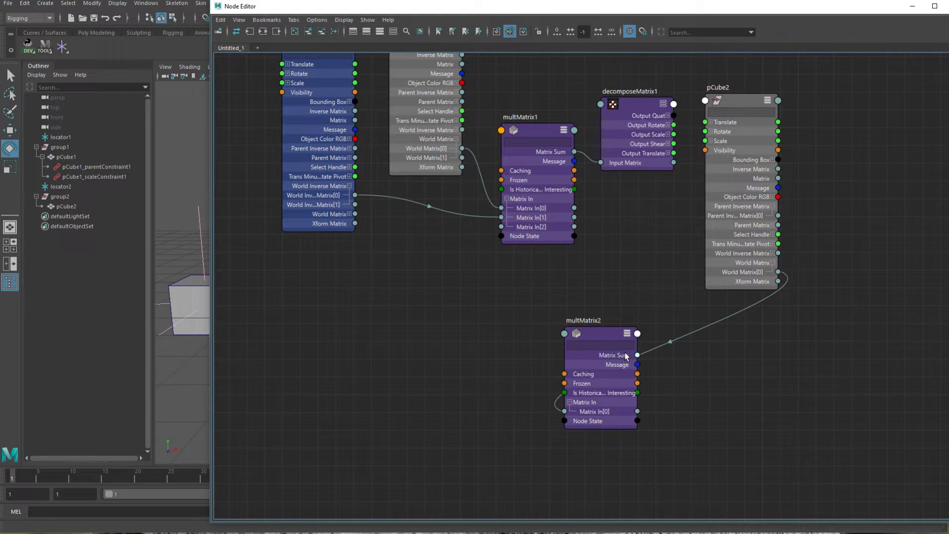
{"action": "left_click", "coordinate": [628, 333]}
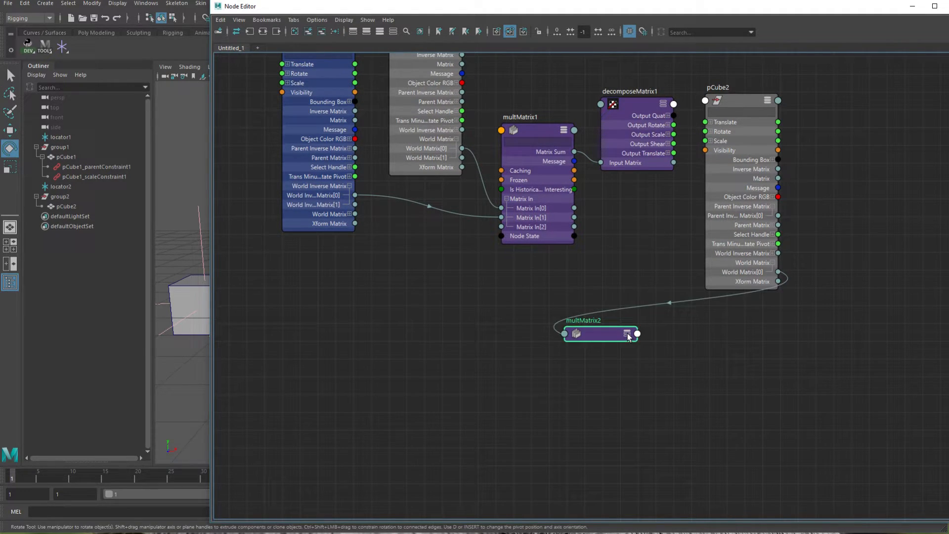
{"action": "left_click", "coordinate": [628, 333]}
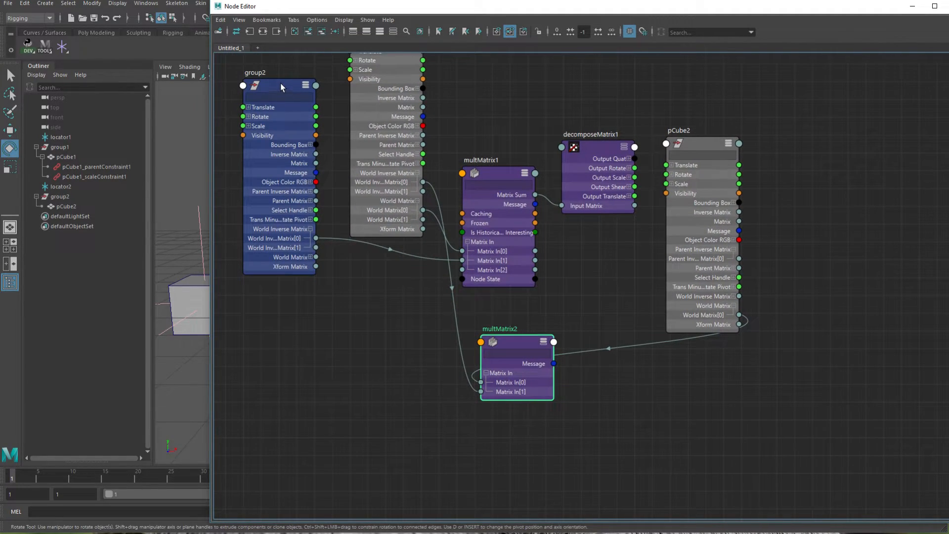
{"action": "left_click", "coordinate": [279, 85]}
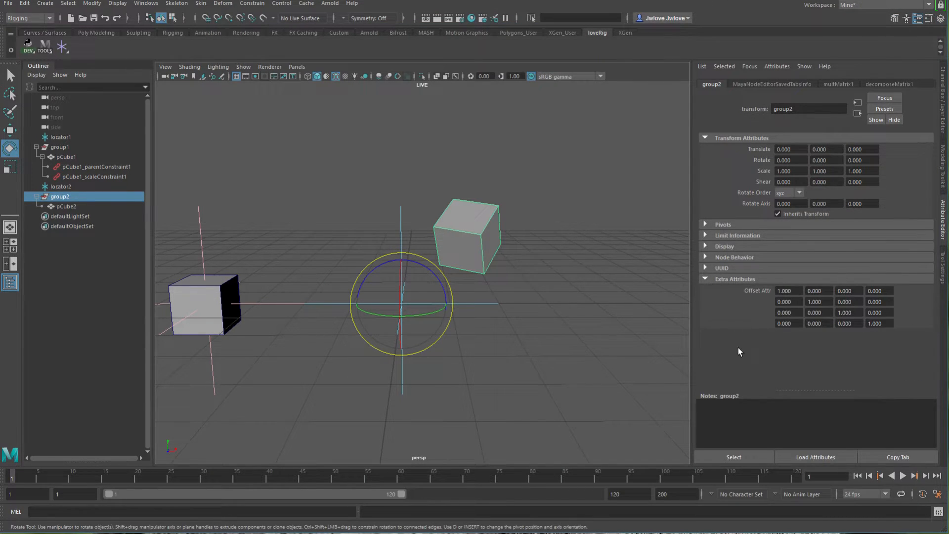
{"action": "mouse_move", "coordinate": [831, 266]}
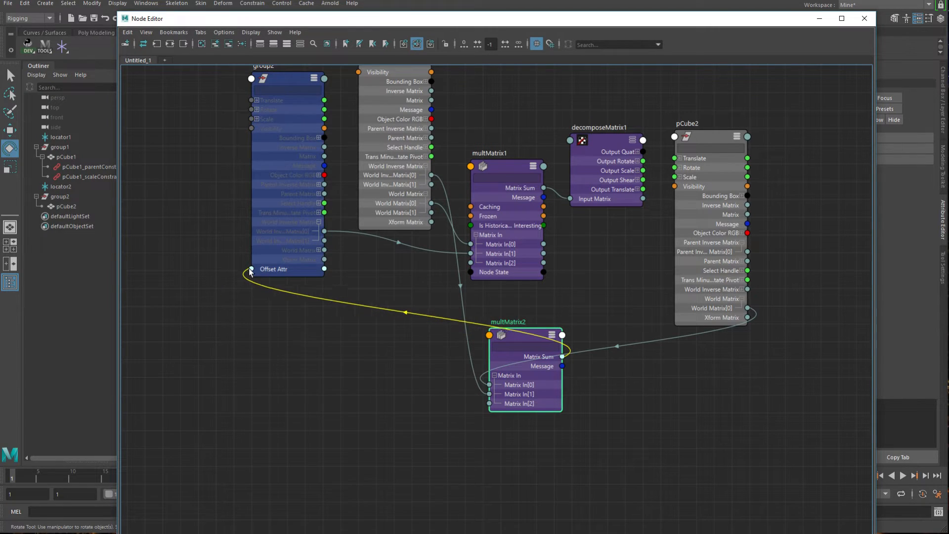
Wire multMatrix2's Matrix Sum into group2's Offset Attr and untangle the nodes around multMatrix2.
{"action": "left_click", "coordinate": [285, 65]}
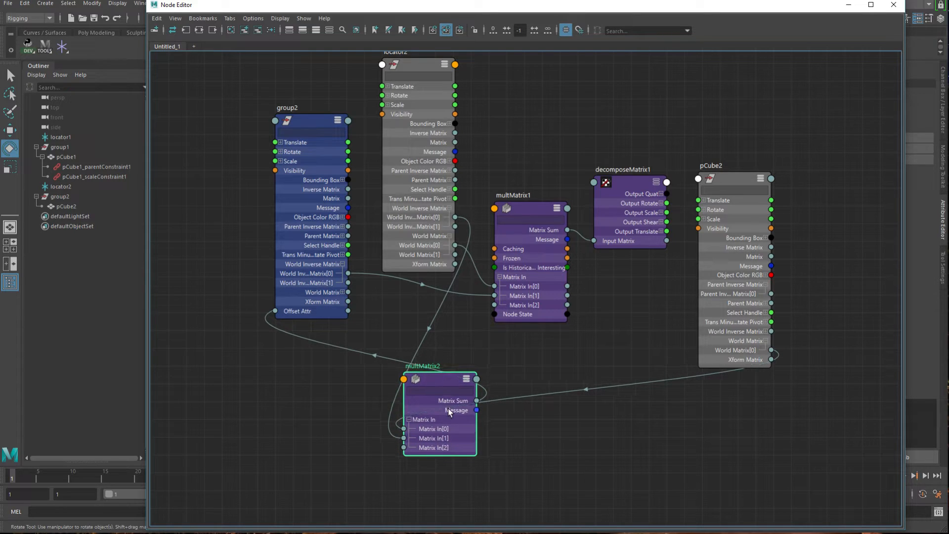
{"action": "left_click_drag", "start_coordinate": [439, 411], "coordinate": [461, 443]}
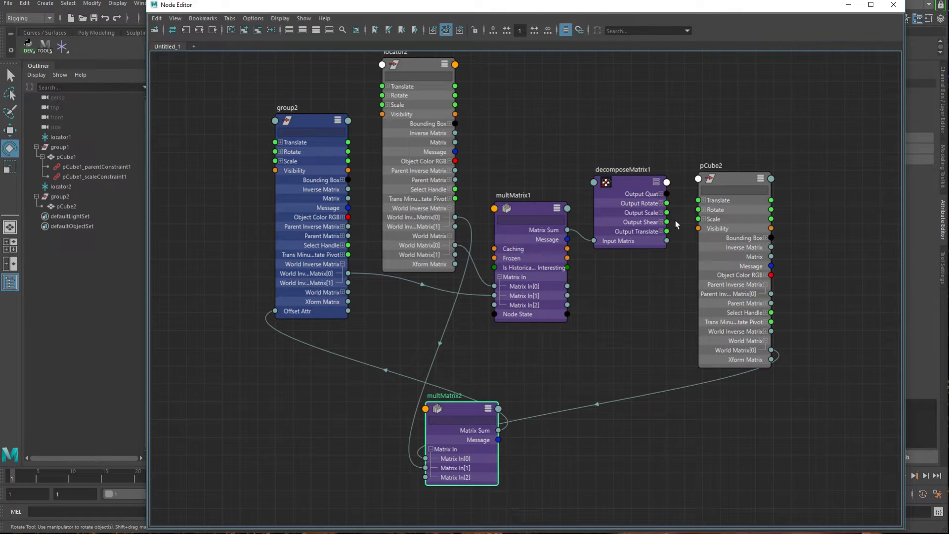
{"action": "mouse_move", "coordinate": [684, 314]}
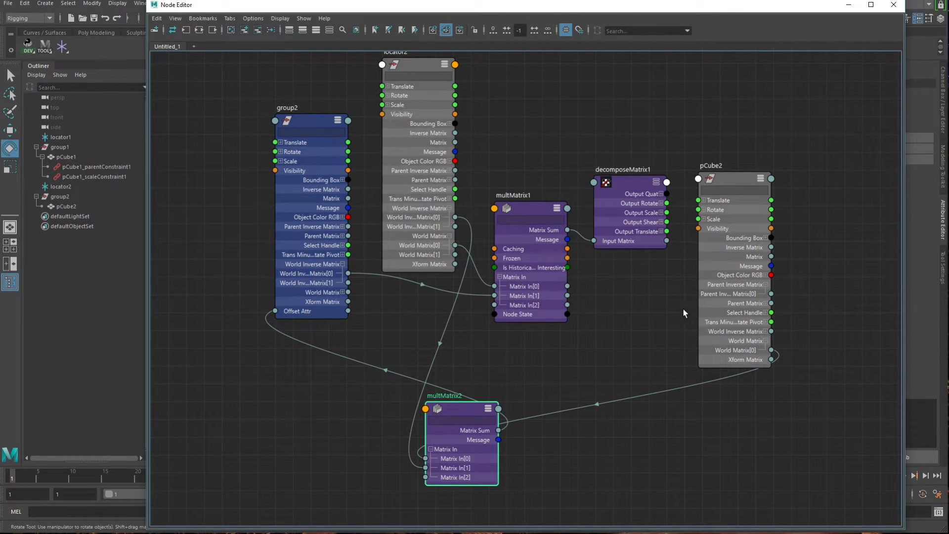
{"action": "mouse_move", "coordinate": [802, 315]}
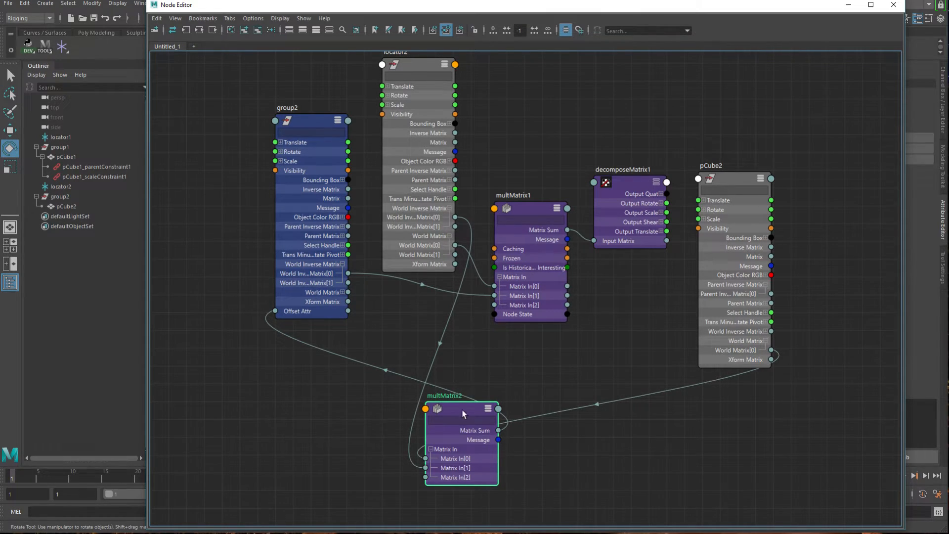
{"action": "left_click_drag", "start_coordinate": [462, 414], "coordinate": [509, 405]}
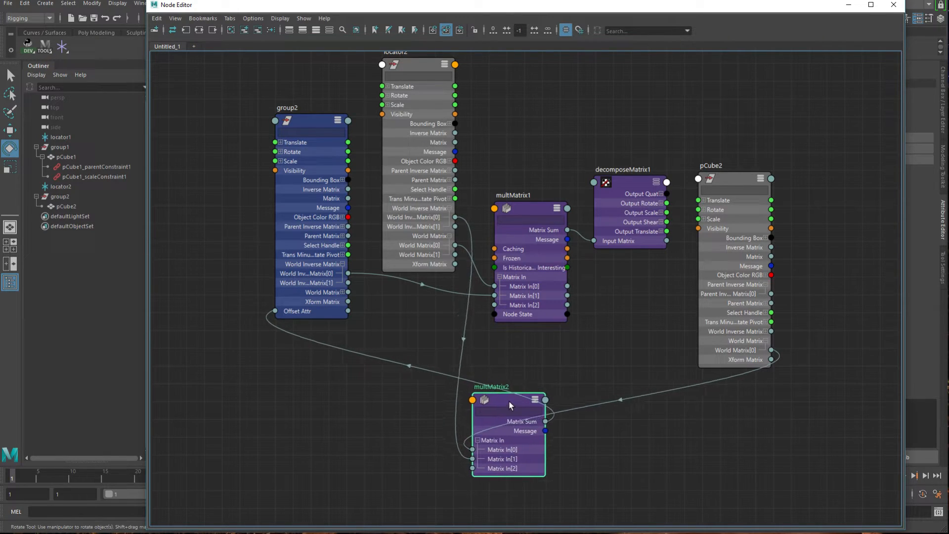
{"action": "left_click_drag", "start_coordinate": [321, 120], "coordinate": [321, 176]}
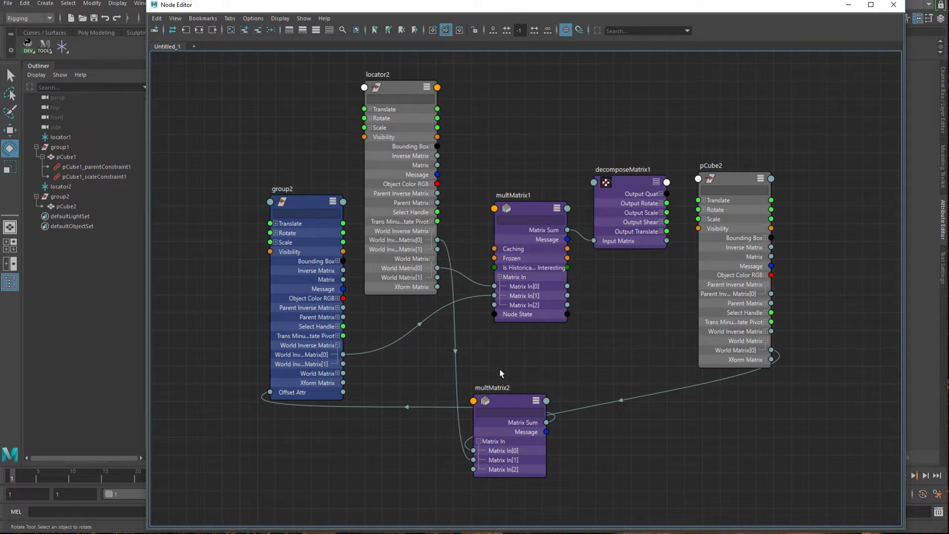
{"action": "mouse_move", "coordinate": [405, 398]}
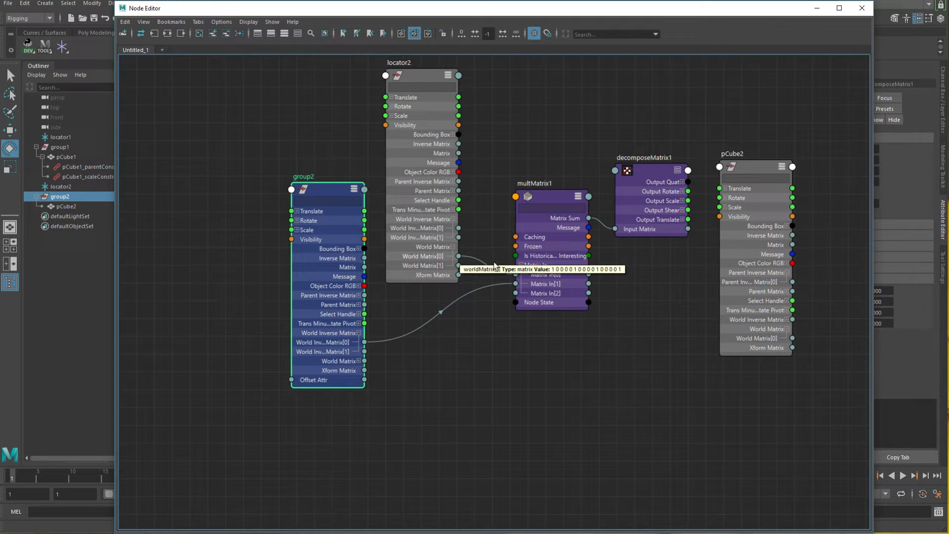
{"action": "mouse_move", "coordinate": [507, 282]}
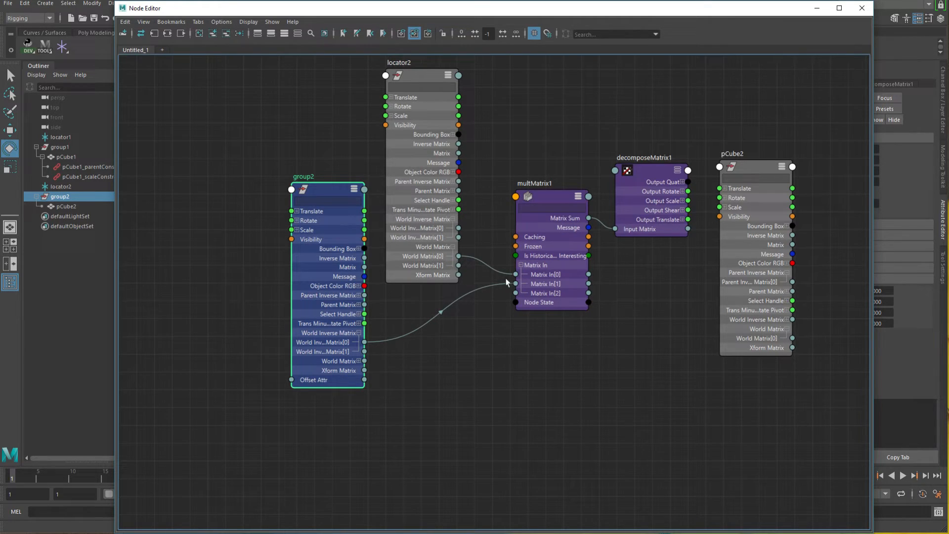
{"action": "mouse_move", "coordinate": [462, 368]}
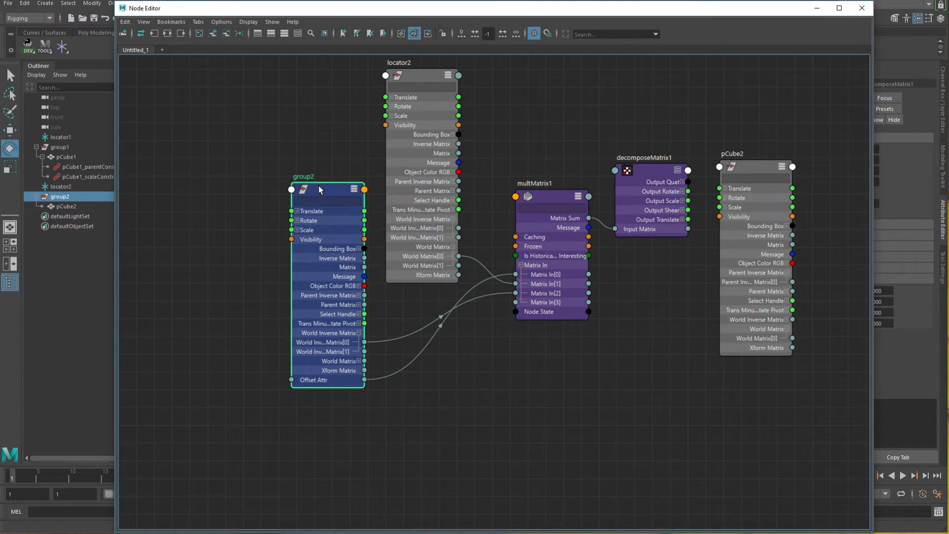
{"action": "mouse_move", "coordinate": [590, 15]}
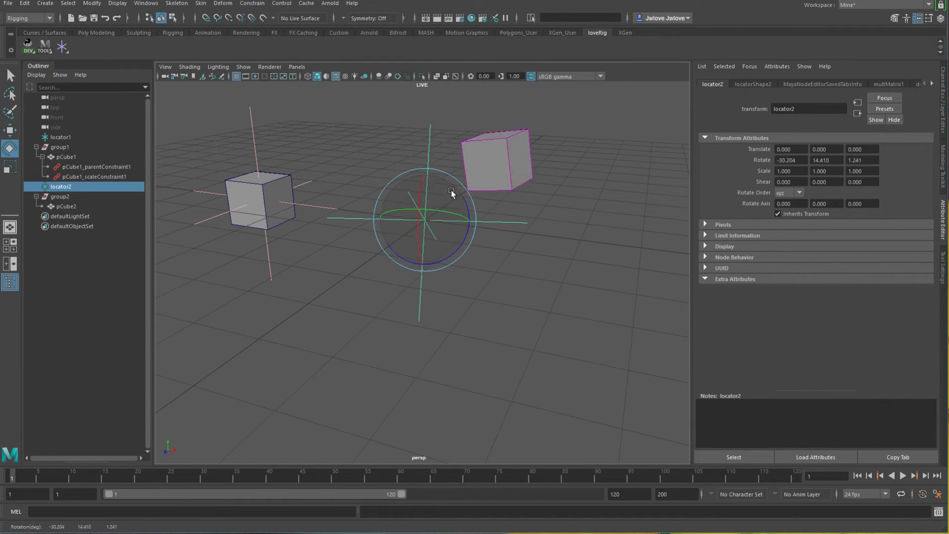
Swing locator2 with the Rotate tool twice to confirm pCube2 follows.
{"action": "left_click_drag", "start_coordinate": [451, 192], "coordinate": [439, 225]}
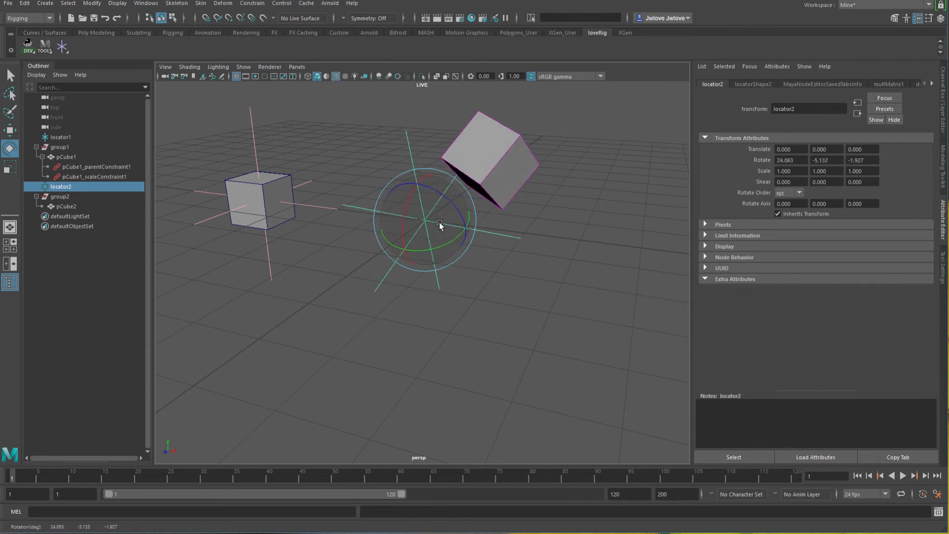
{"action": "left_click_drag", "start_coordinate": [439, 225], "coordinate": [454, 185]}
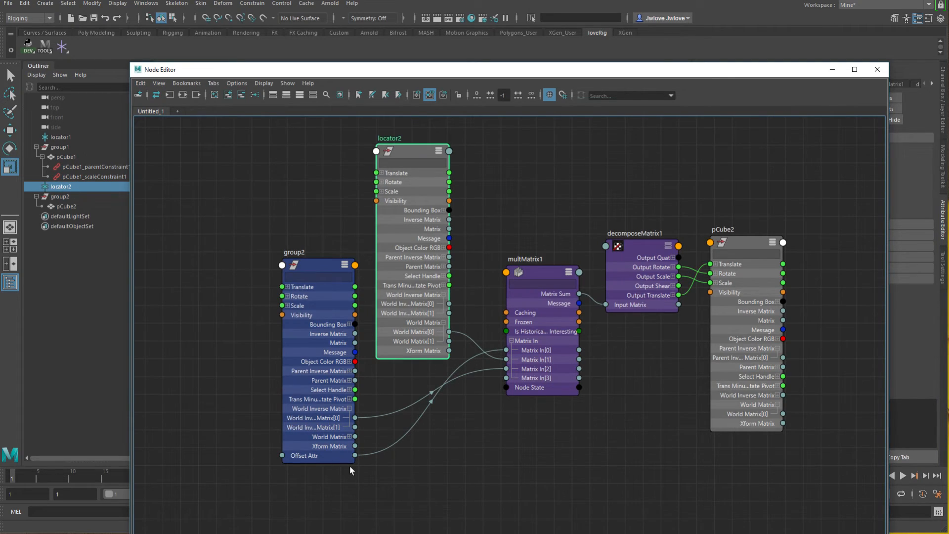
{"action": "mouse_move", "coordinate": [528, 470]}
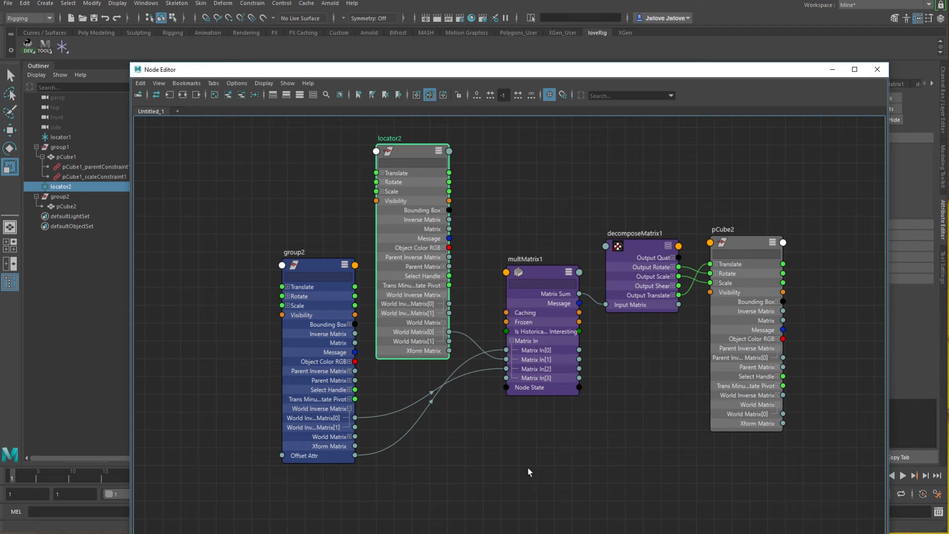
{"action": "mouse_move", "coordinate": [557, 486]}
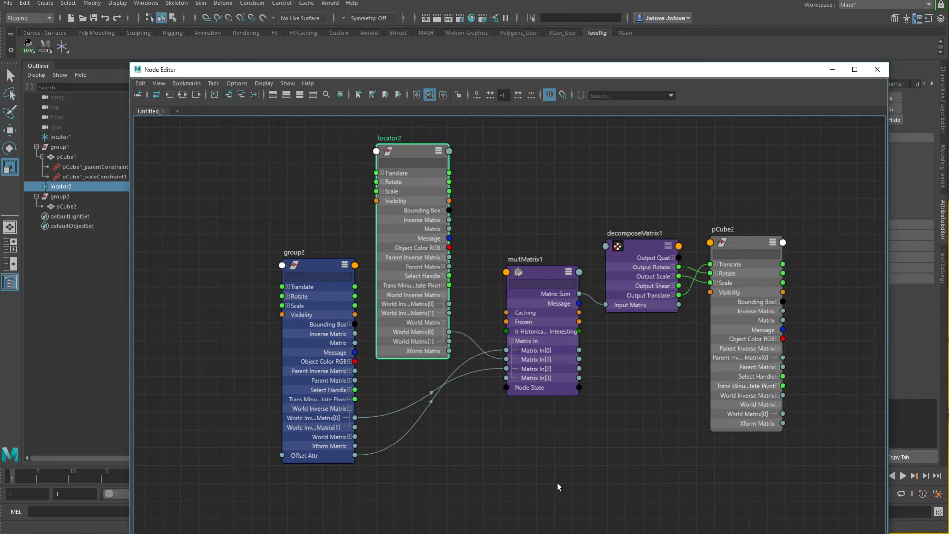
{"action": "mouse_move", "coordinate": [652, 463]}
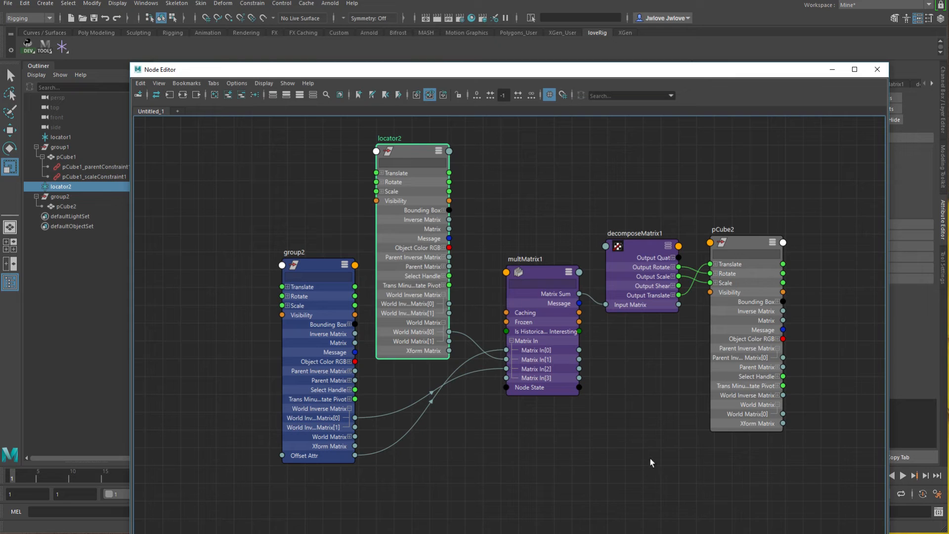
{"action": "mouse_move", "coordinate": [518, 444]}
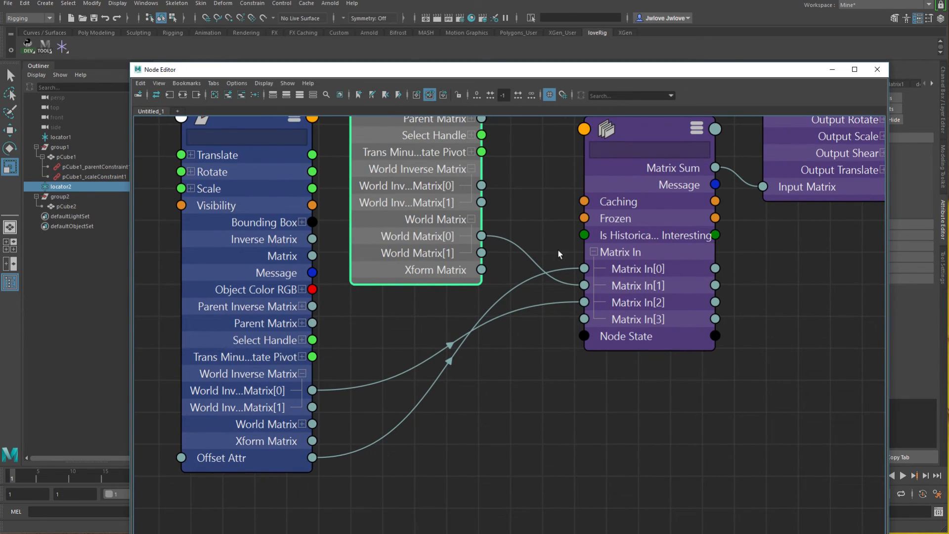
Zoom the node graph in on multMatrix1's input connections.
{"action": "scroll", "scroll_direction": "down", "scroll_amount": 3}
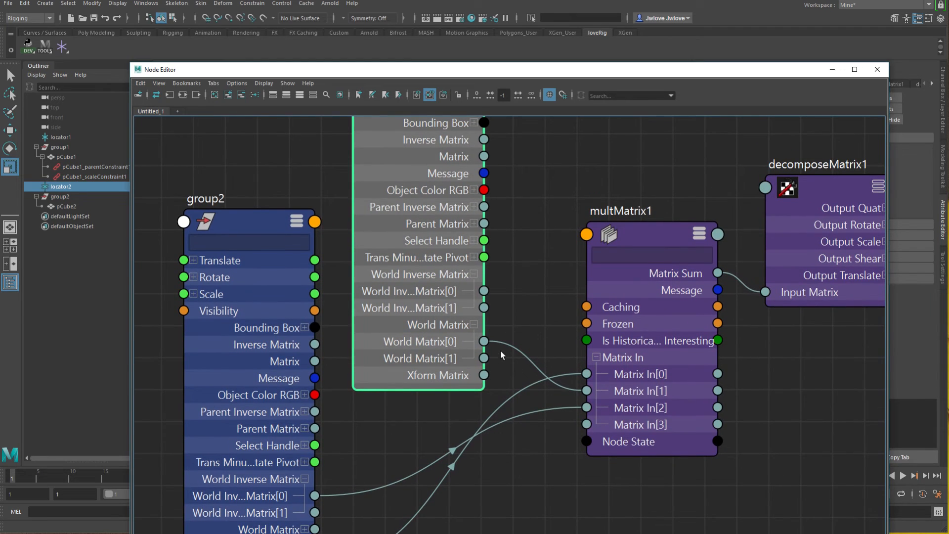
{"action": "scroll", "scroll_direction": "down", "scroll_amount": 3}
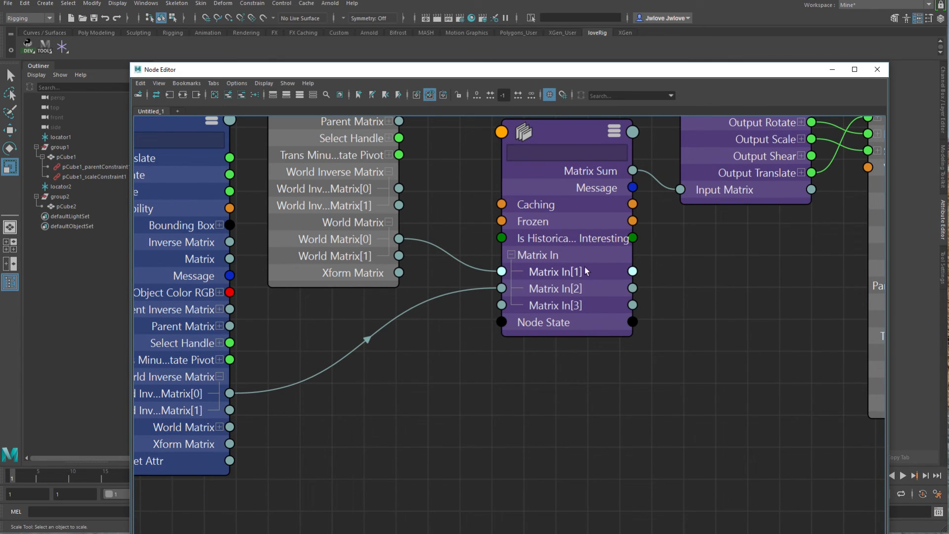
{"action": "mouse_move", "coordinate": [572, 276]}
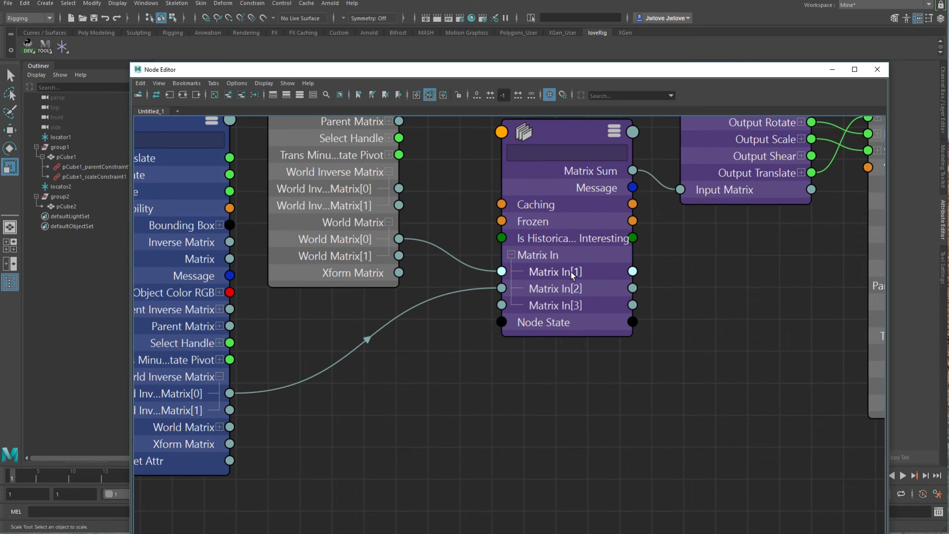
{"action": "mouse_move", "coordinate": [591, 267]}
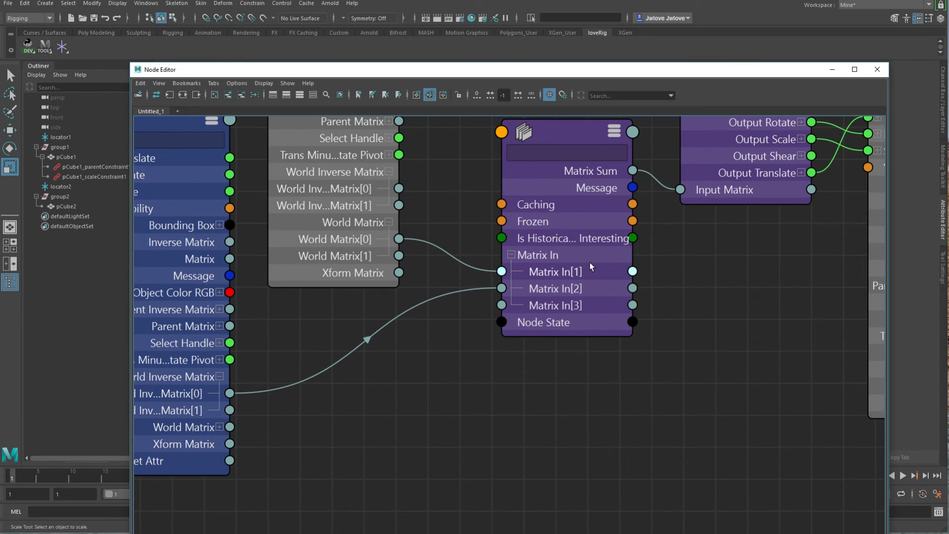
{"action": "mouse_move", "coordinate": [542, 269]}
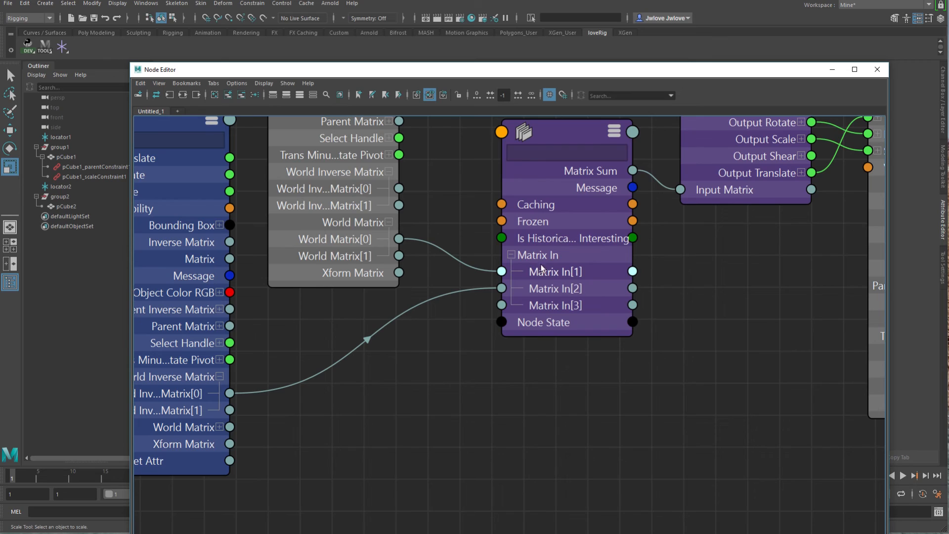
{"action": "mouse_move", "coordinate": [593, 269]}
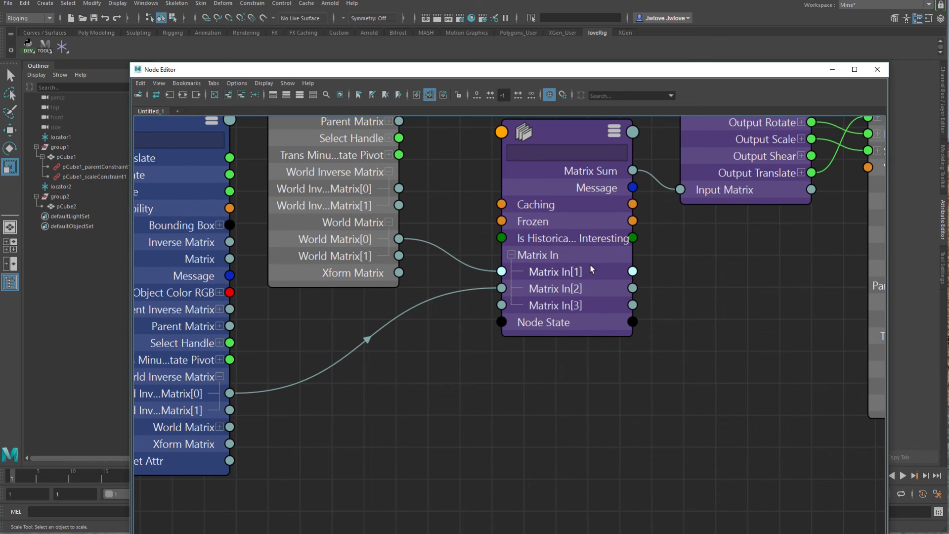
{"action": "mouse_move", "coordinate": [428, 347]}
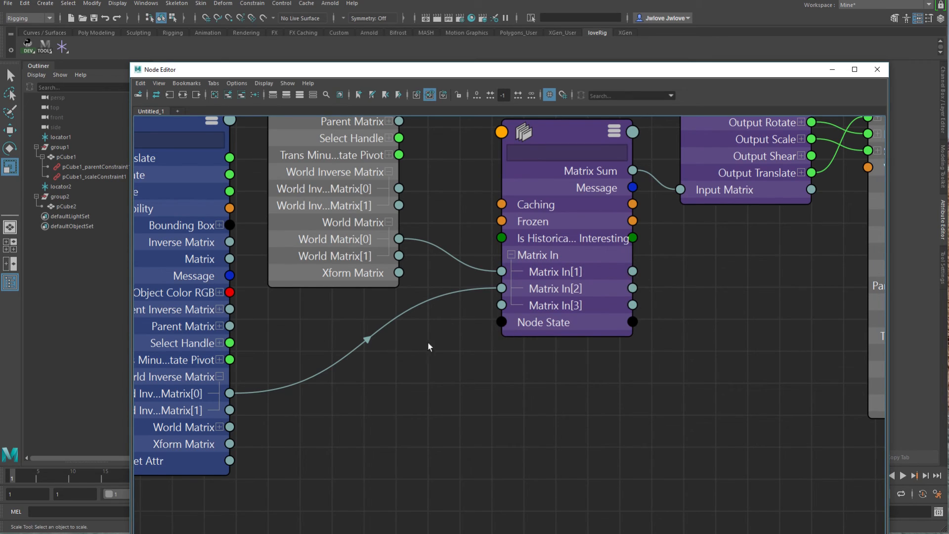
{"action": "mouse_move", "coordinate": [545, 311]}
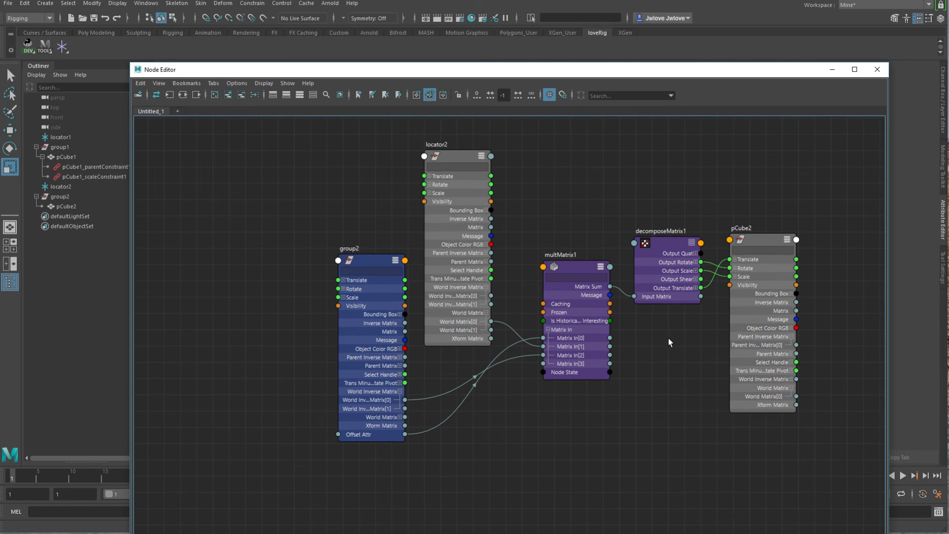
{"action": "mouse_move", "coordinate": [547, 441]}
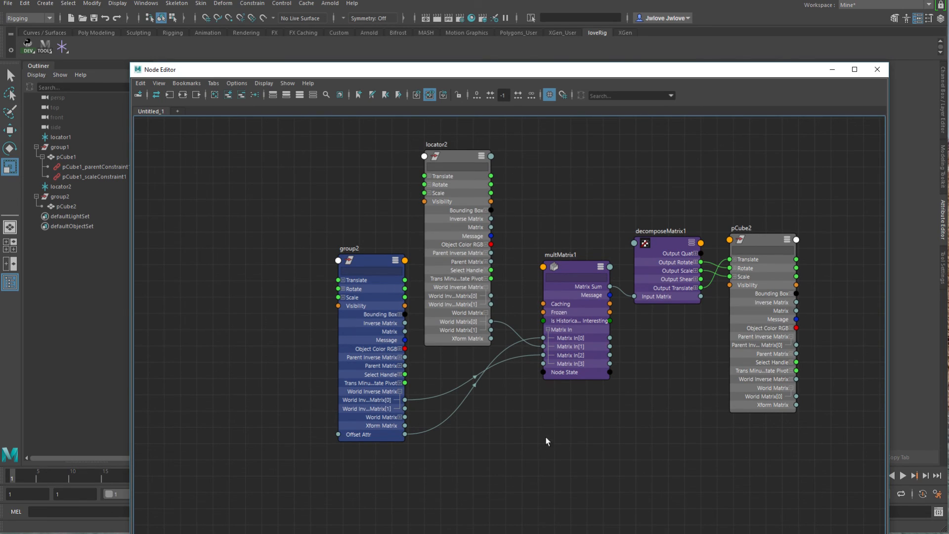
{"action": "mouse_move", "coordinate": [689, 340]}
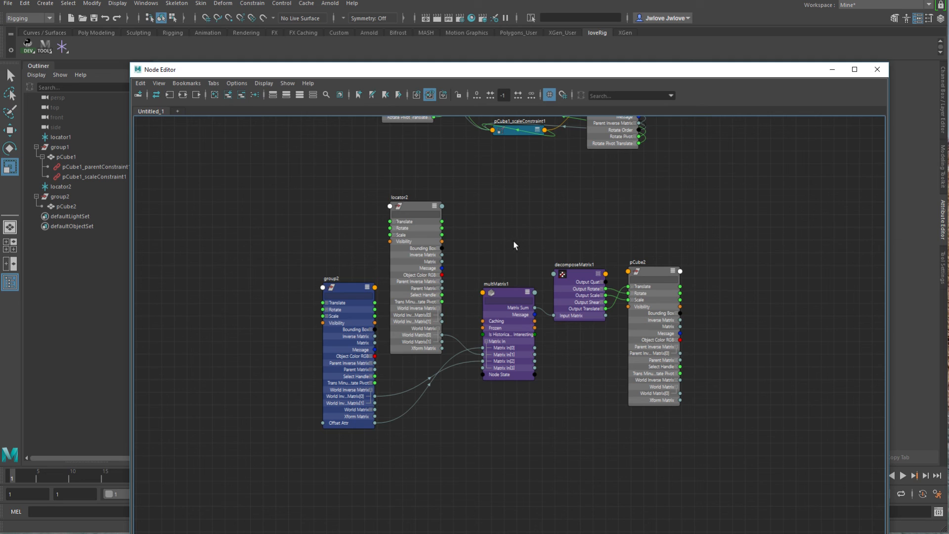
{"action": "mouse_move", "coordinate": [600, 282]}
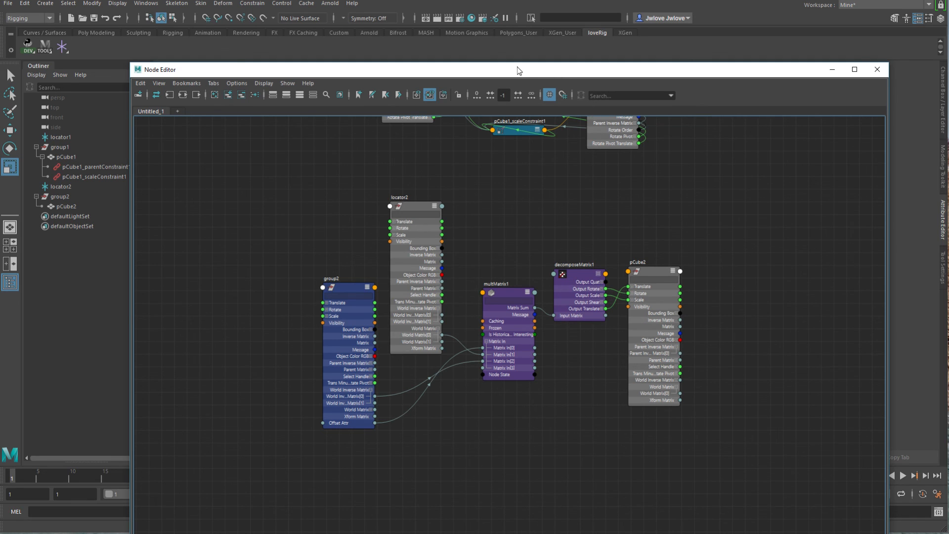
Close the Node Editor window and select locator2 in the perspective viewport.
{"action": "left_click", "coordinate": [876, 69]}
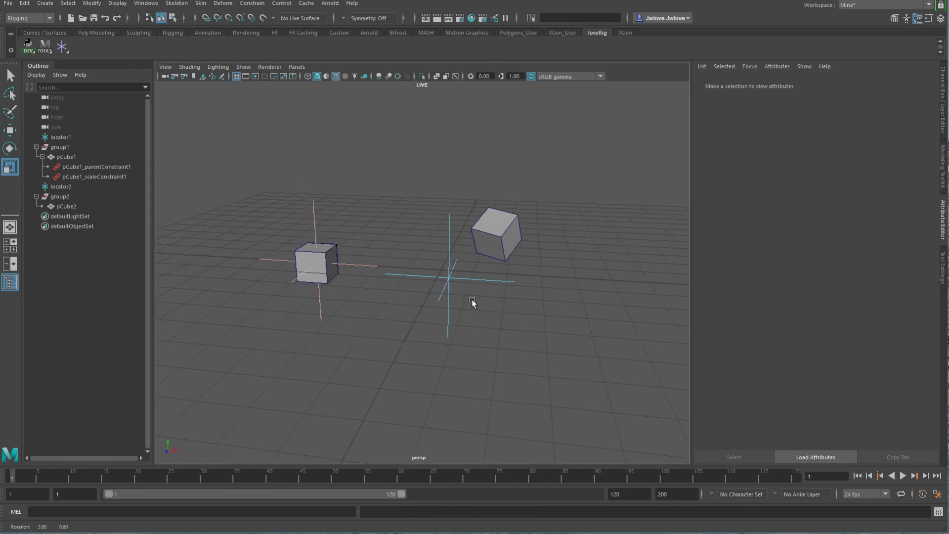
{"action": "left_click", "coordinate": [60, 186]}
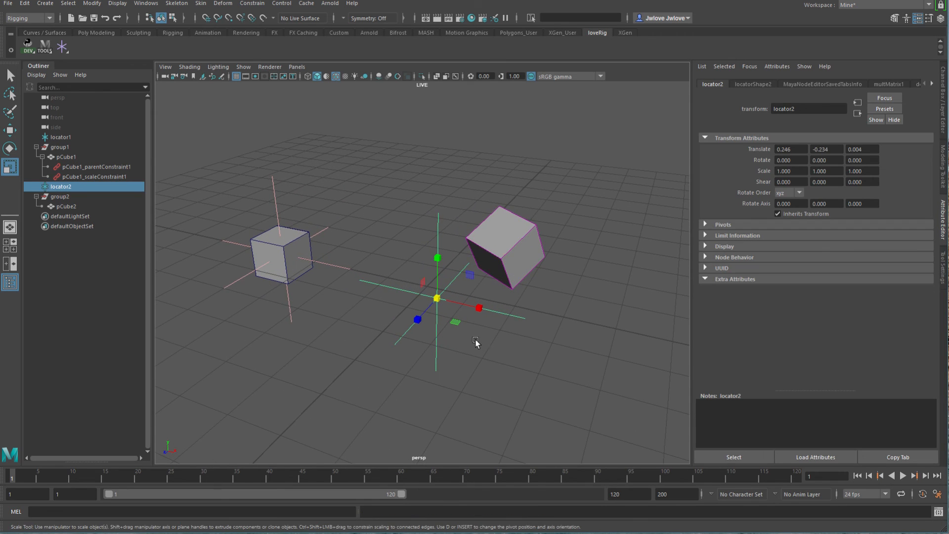